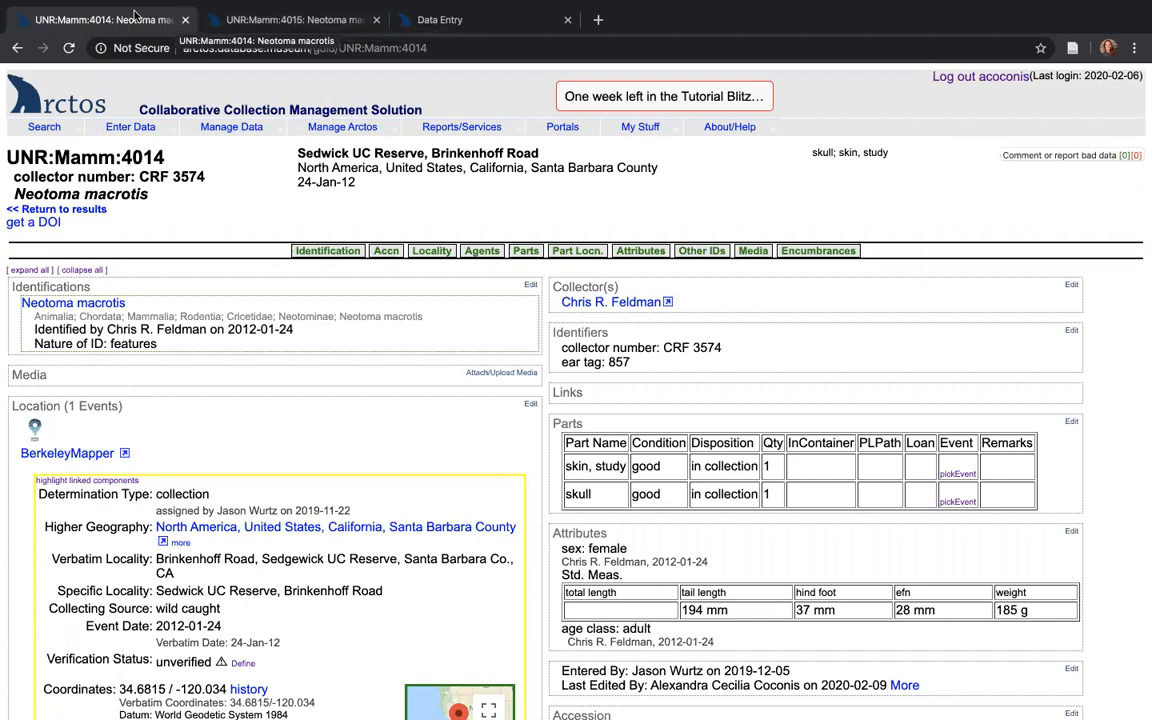
{"action": "mouse_move", "coordinate": [560, 355]}
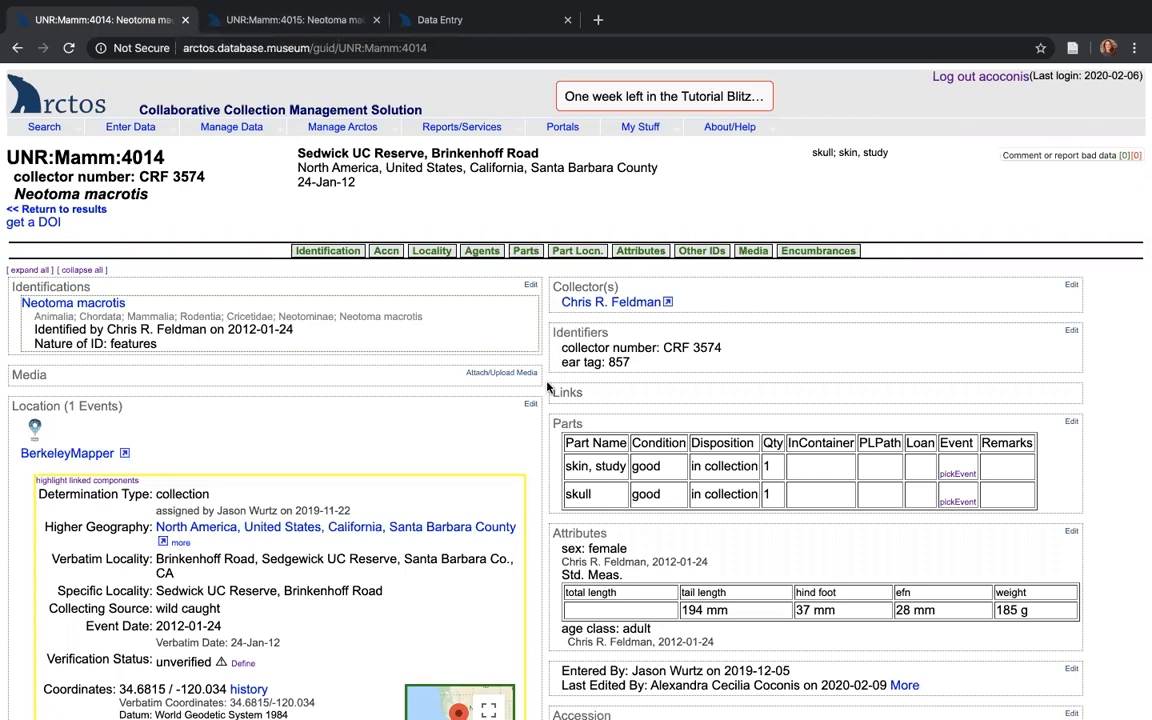
Switch to the UNR:Mamm:4015 record, which shows it as offspring of UNR:Mamm:4014.
{"action": "left_click", "coordinate": [290, 19]}
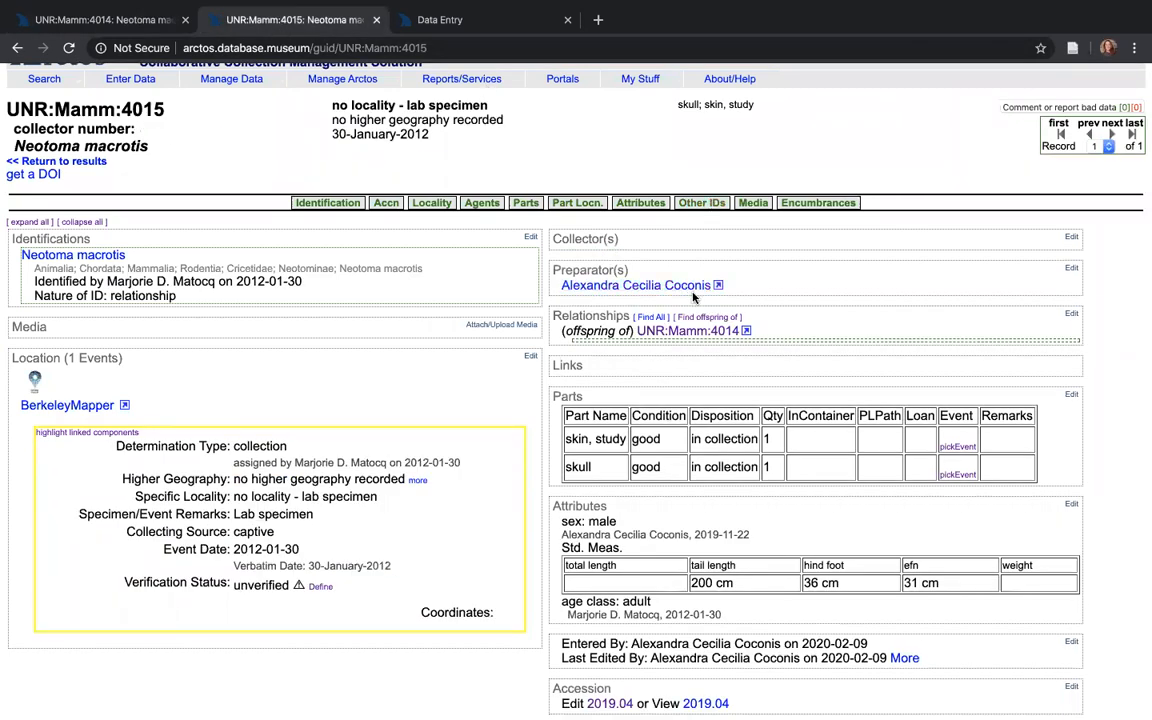
{"action": "mouse_move", "coordinate": [750, 322]}
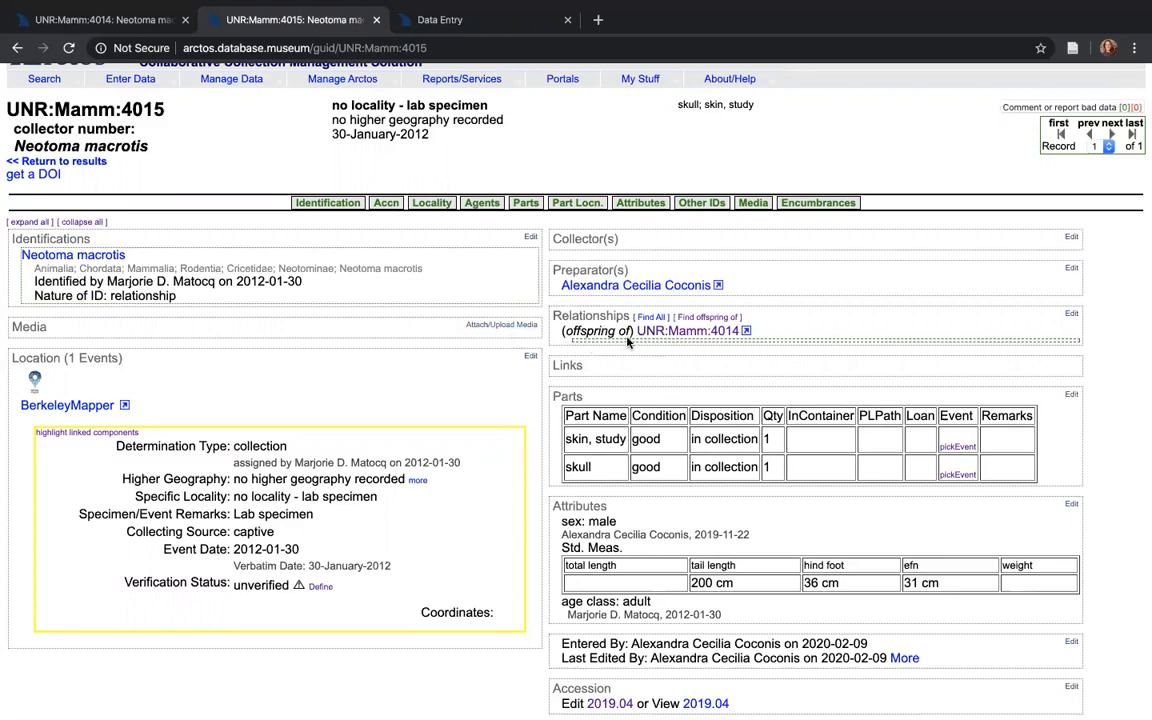
{"action": "mouse_move", "coordinate": [730, 344]}
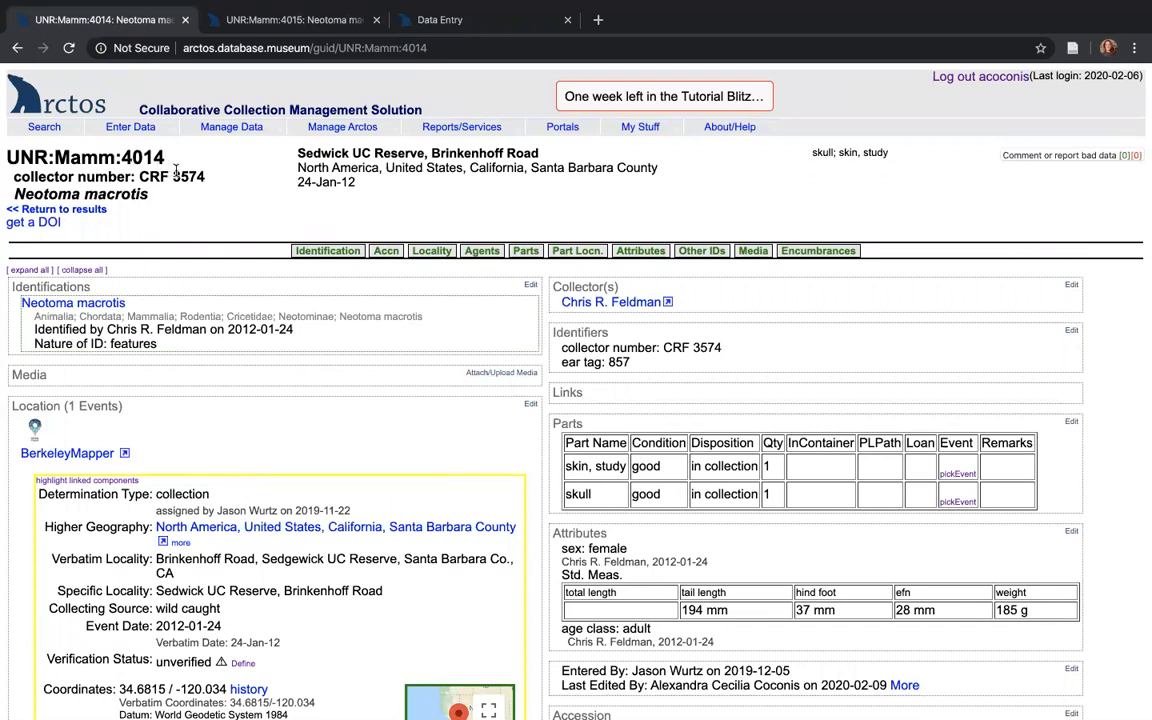
{"action": "mouse_move", "coordinate": [693, 236]}
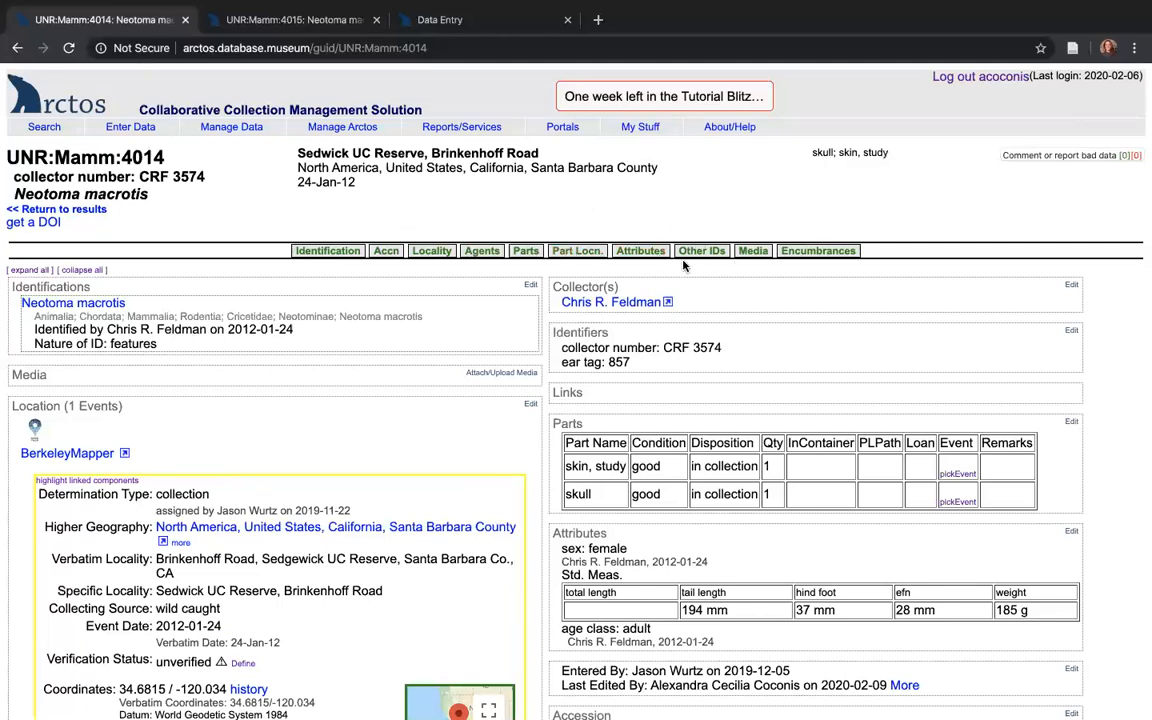
In the Identifiers editor, fill a new UNR:Mamm identifier row with number 4015.
{"action": "left_click", "coordinate": [1071, 330]}
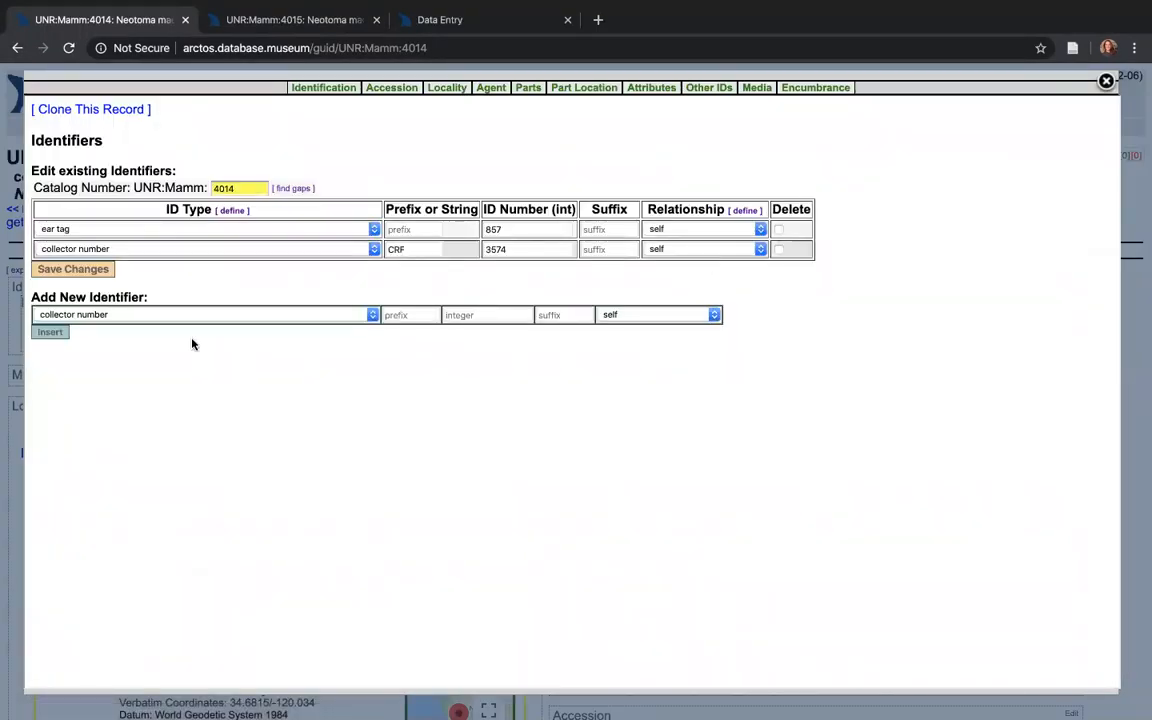
{"action": "mouse_move", "coordinate": [170, 338]}
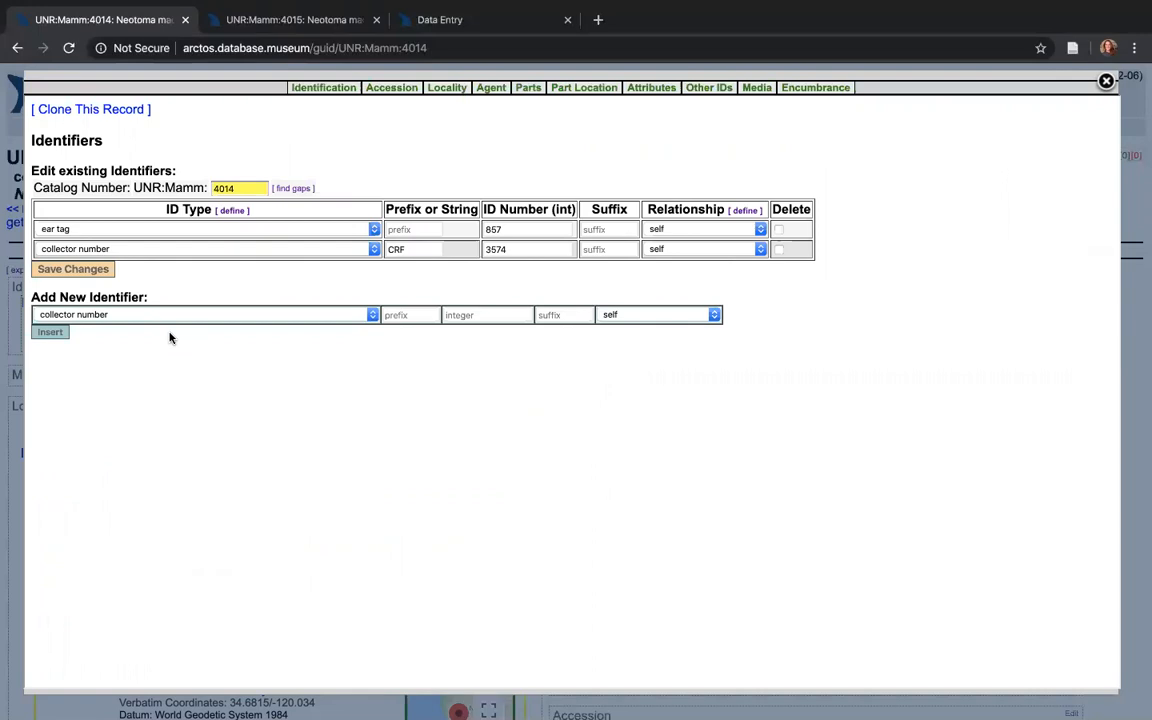
{"action": "mouse_move", "coordinate": [127, 318]}
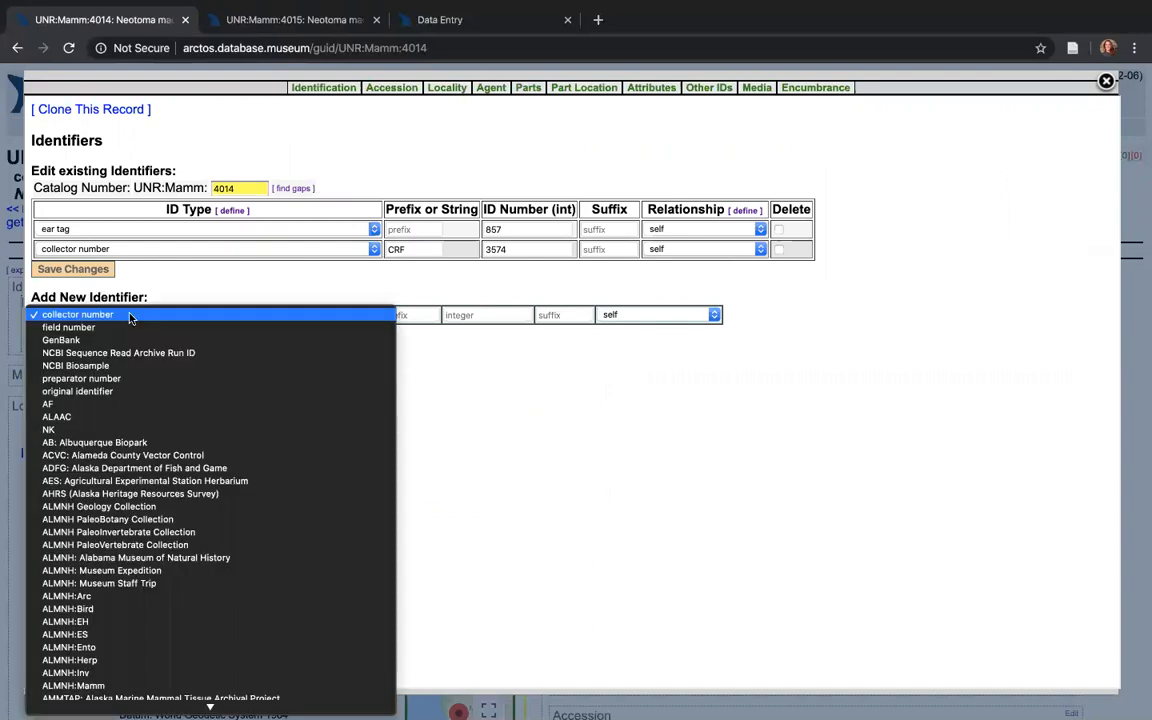
{"action": "mouse_move", "coordinate": [140, 468]}
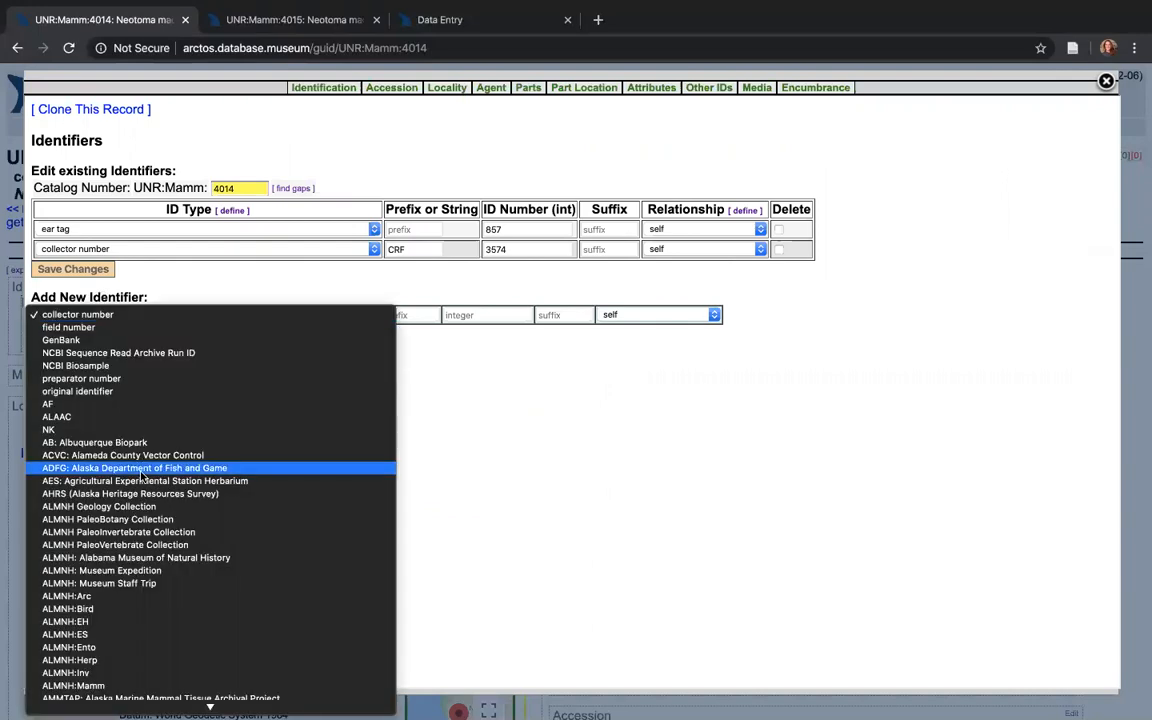
{"action": "scroll", "scroll_direction": "down", "scroll_amount": 3}
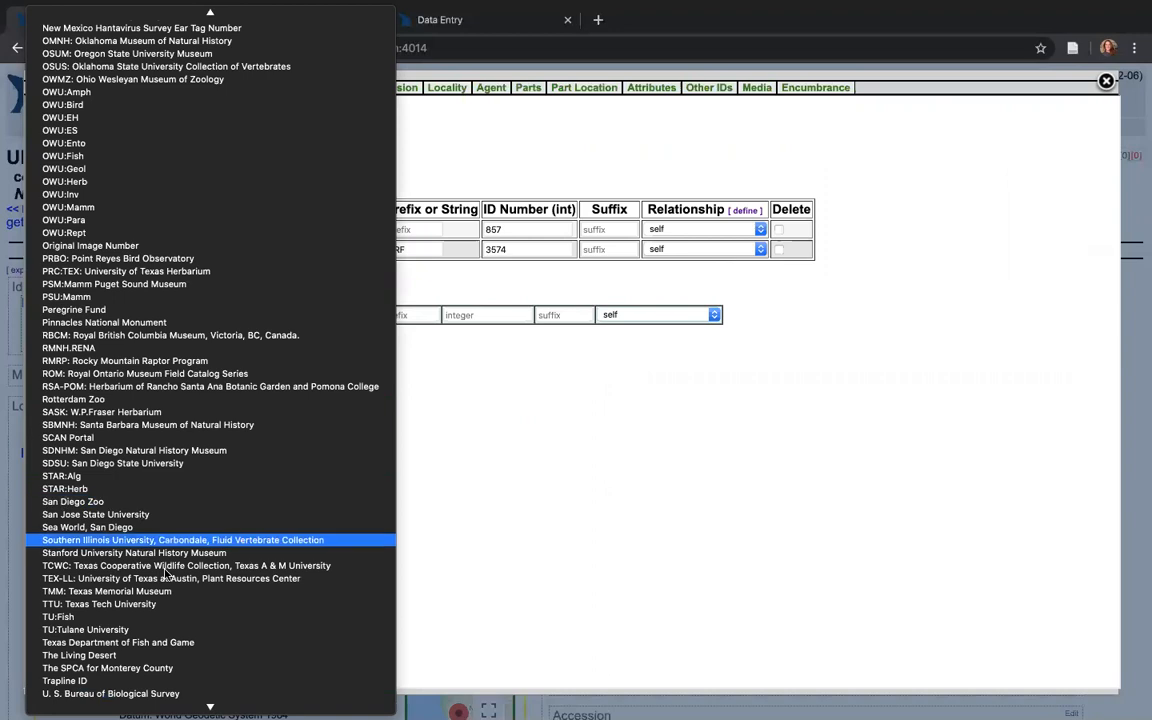
{"action": "scroll", "scroll_direction": "down", "scroll_amount": 3}
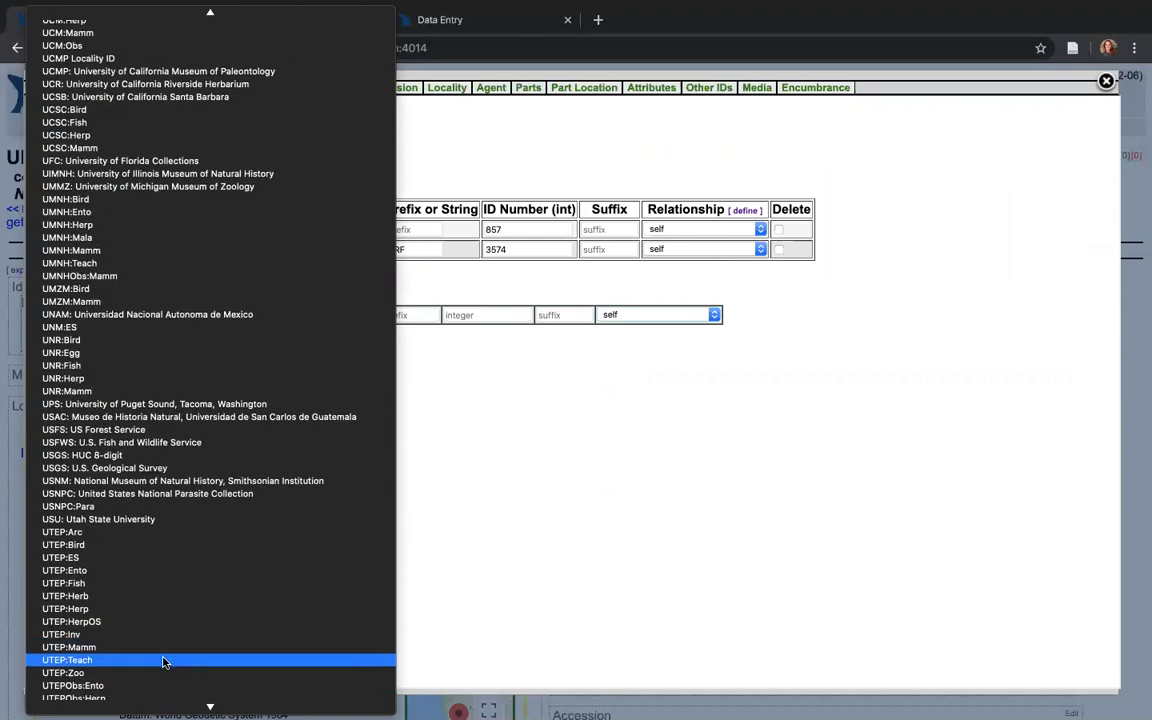
{"action": "scroll", "scroll_direction": "down", "scroll_amount": 3}
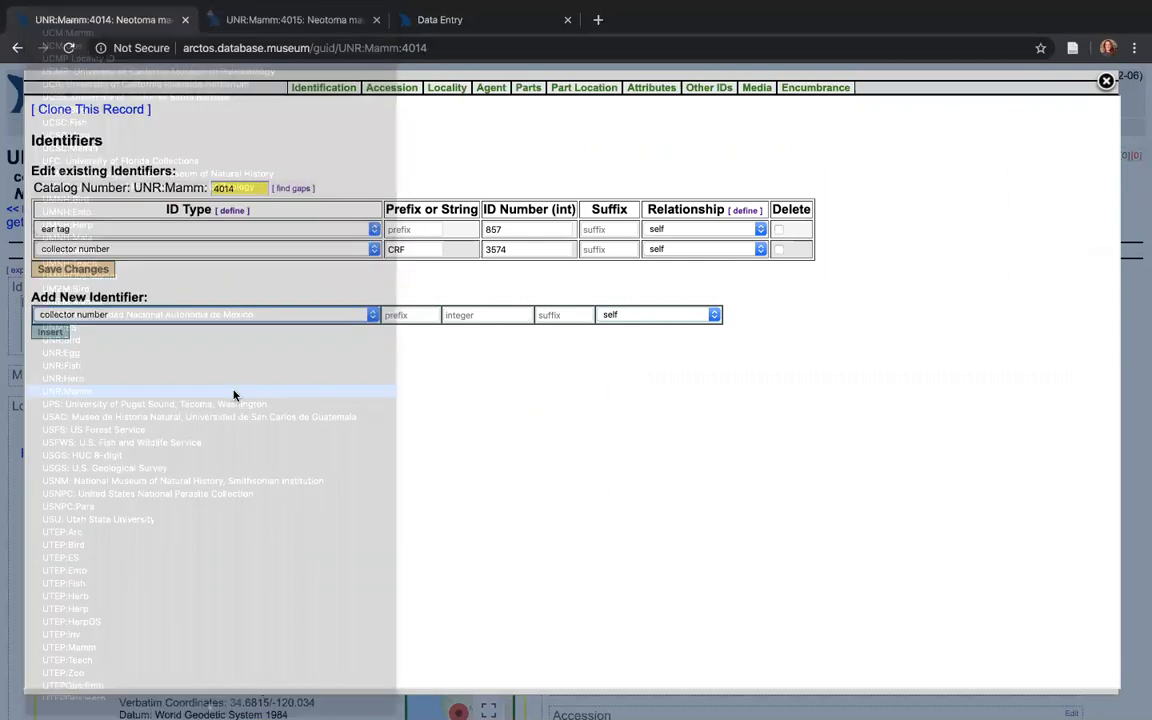
{"action": "left_click", "coordinate": [67, 391]}
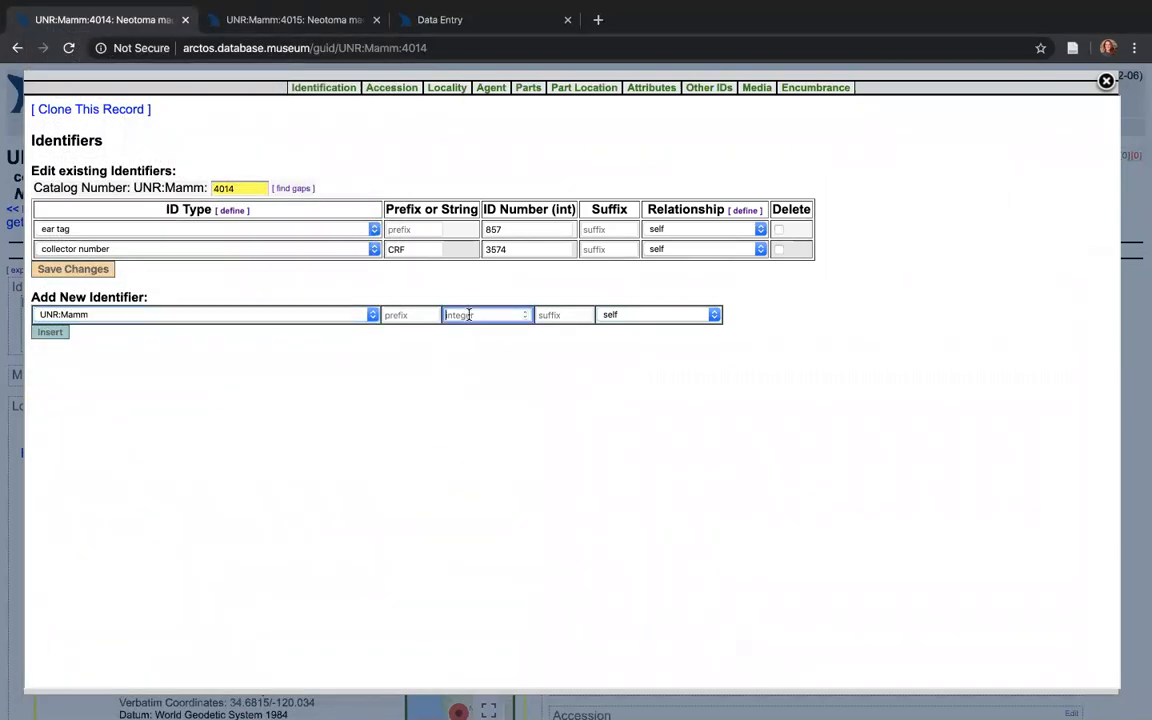
{"action": "type", "text": "40"}
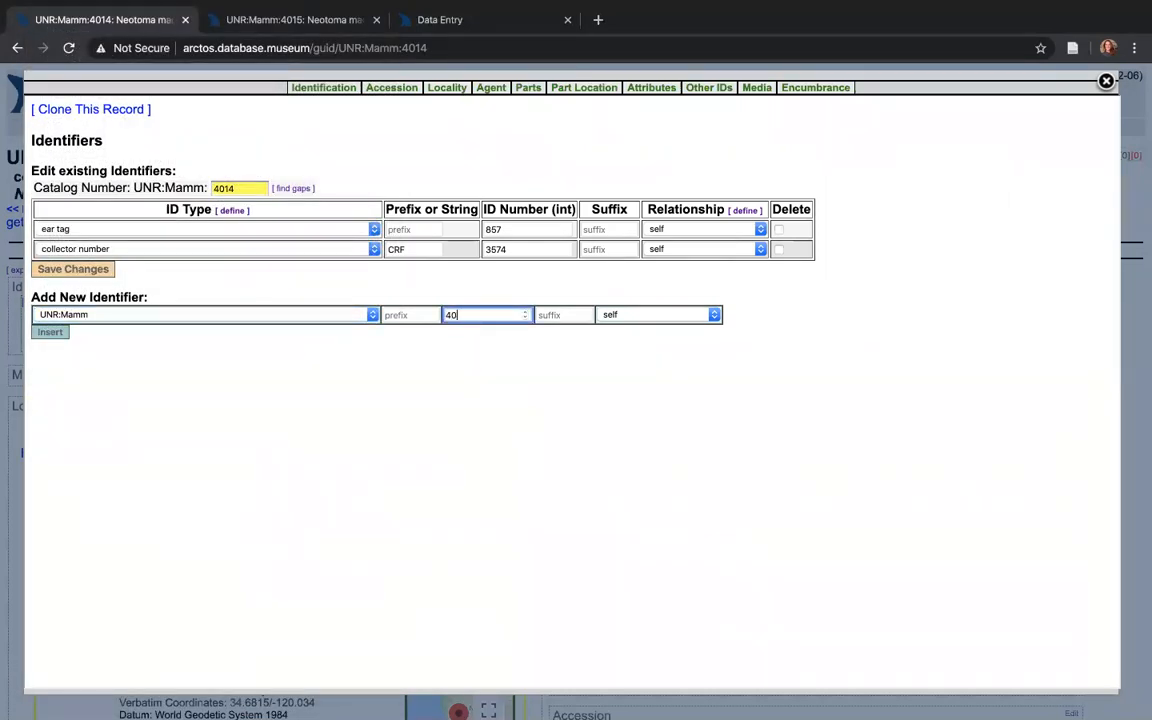
{"action": "type", "text": "15"}
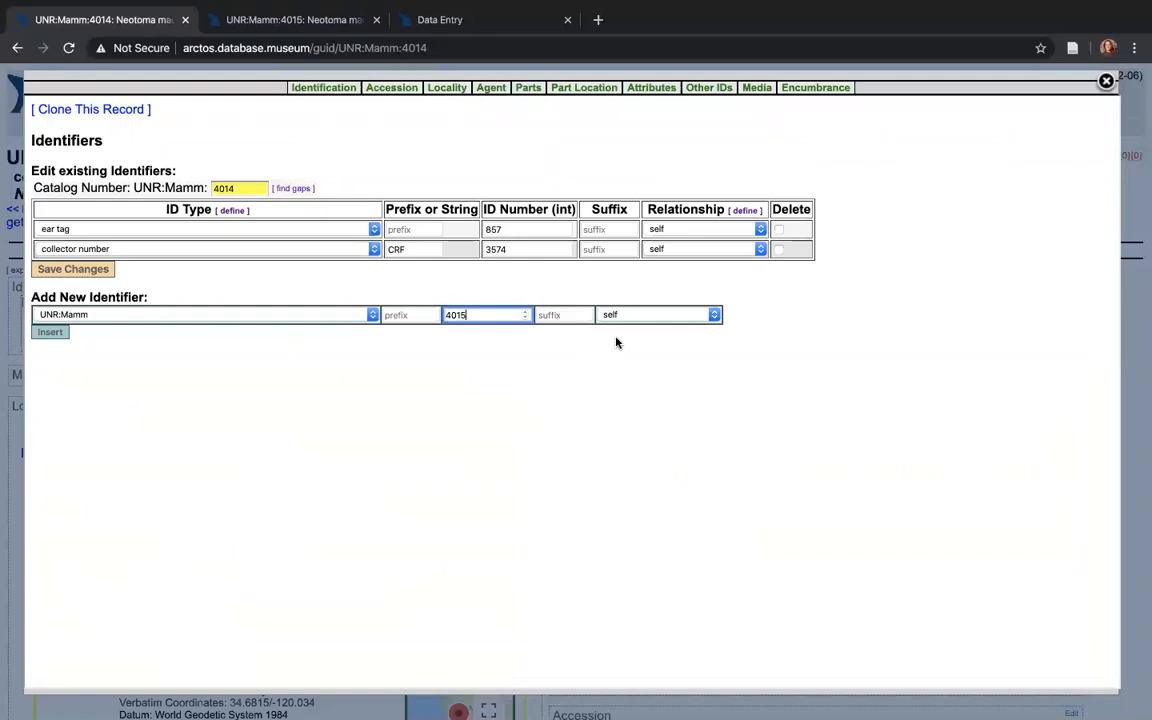
{"action": "mouse_move", "coordinate": [636, 316]}
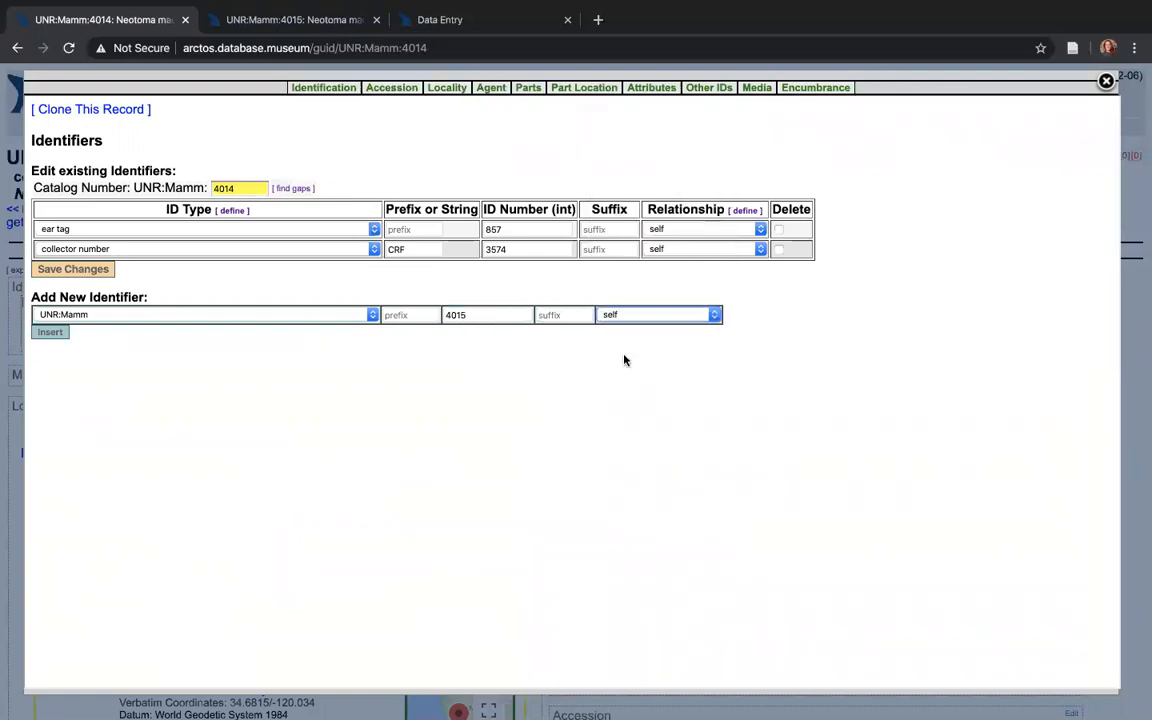
{"action": "mouse_move", "coordinate": [698, 239]}
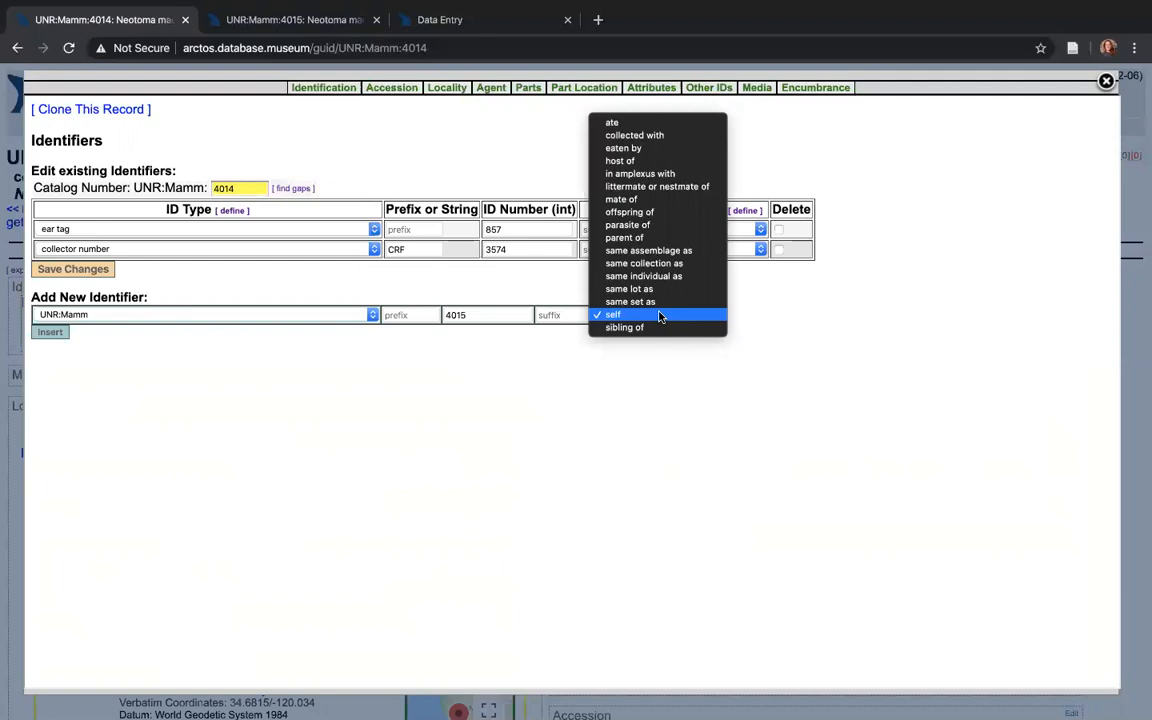
{"action": "mouse_move", "coordinate": [643, 263]}
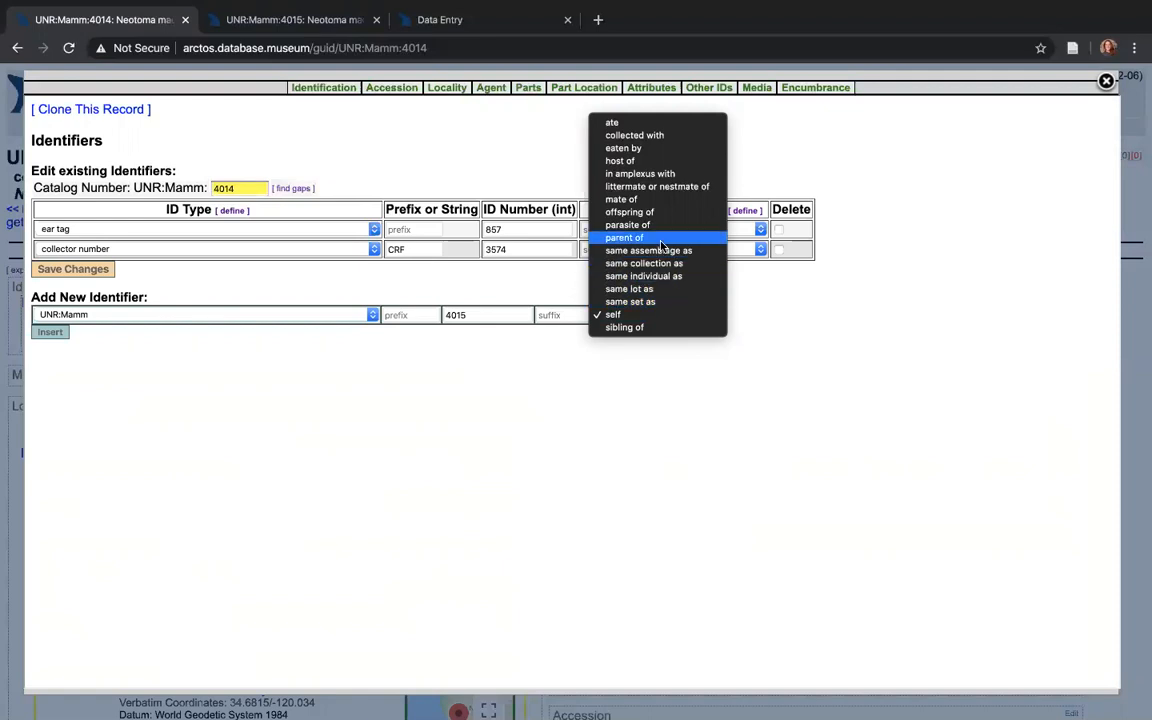
Set the new UNR:Mamm 4015 identifier's relationship to 'parent of' and insert it.
{"action": "left_click", "coordinate": [624, 237]}
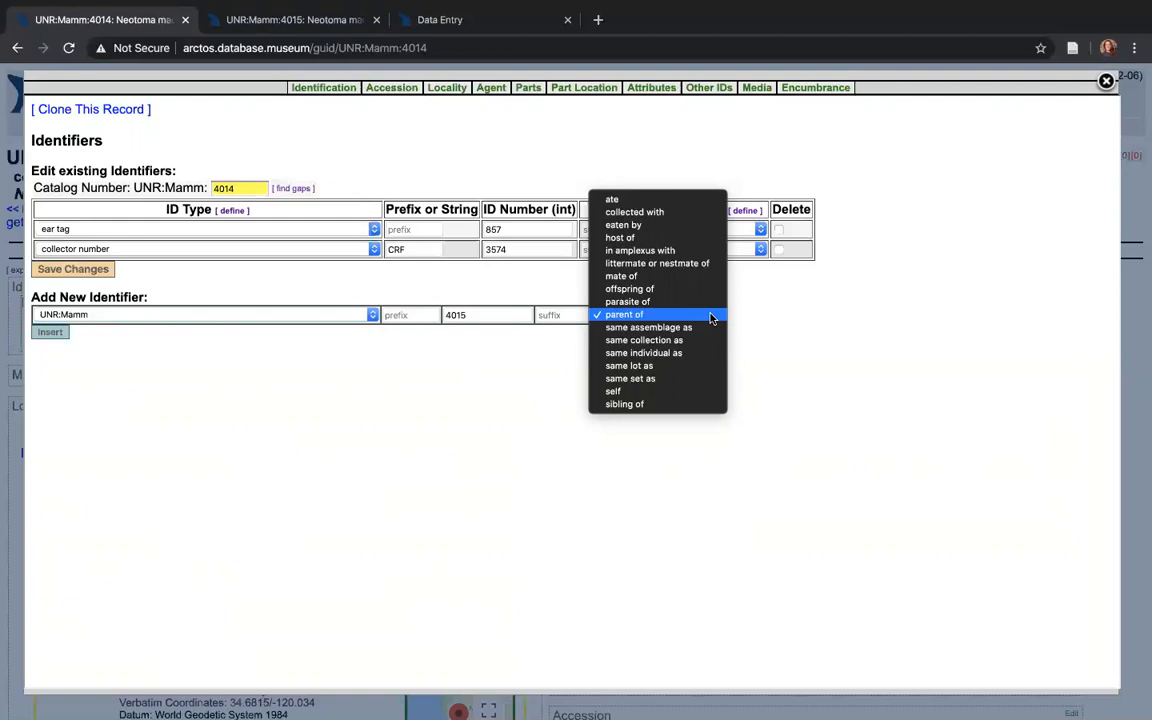
{"action": "mouse_move", "coordinate": [686, 378]}
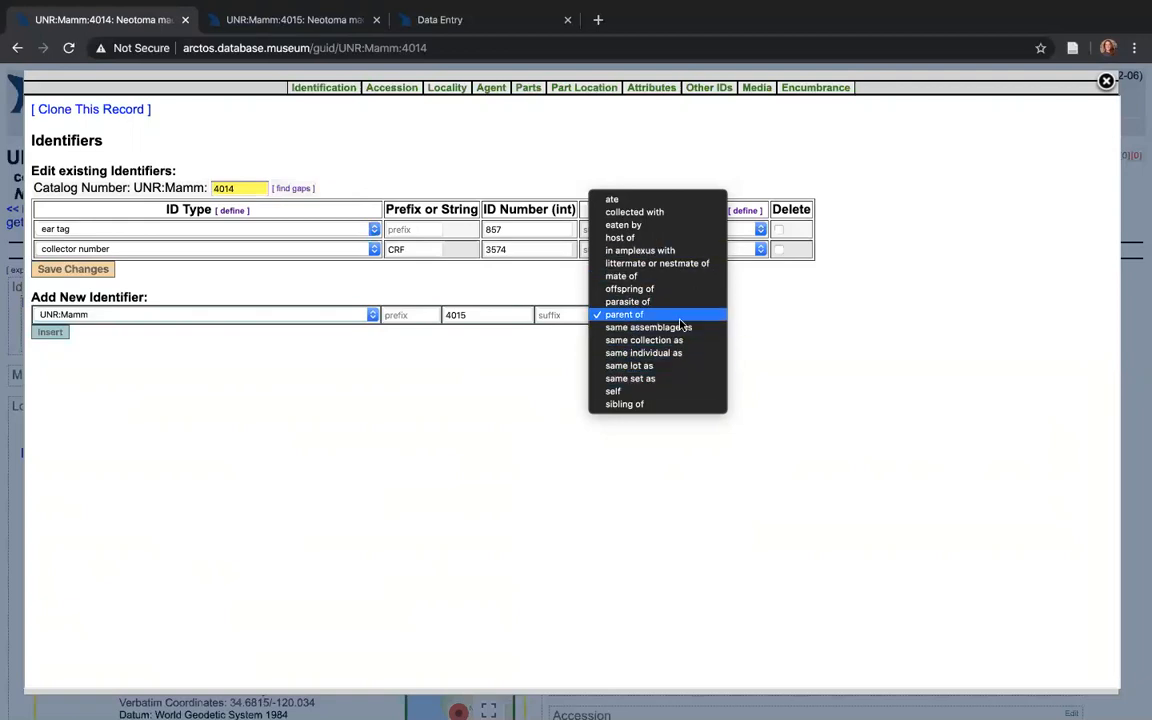
{"action": "mouse_move", "coordinate": [785, 321]}
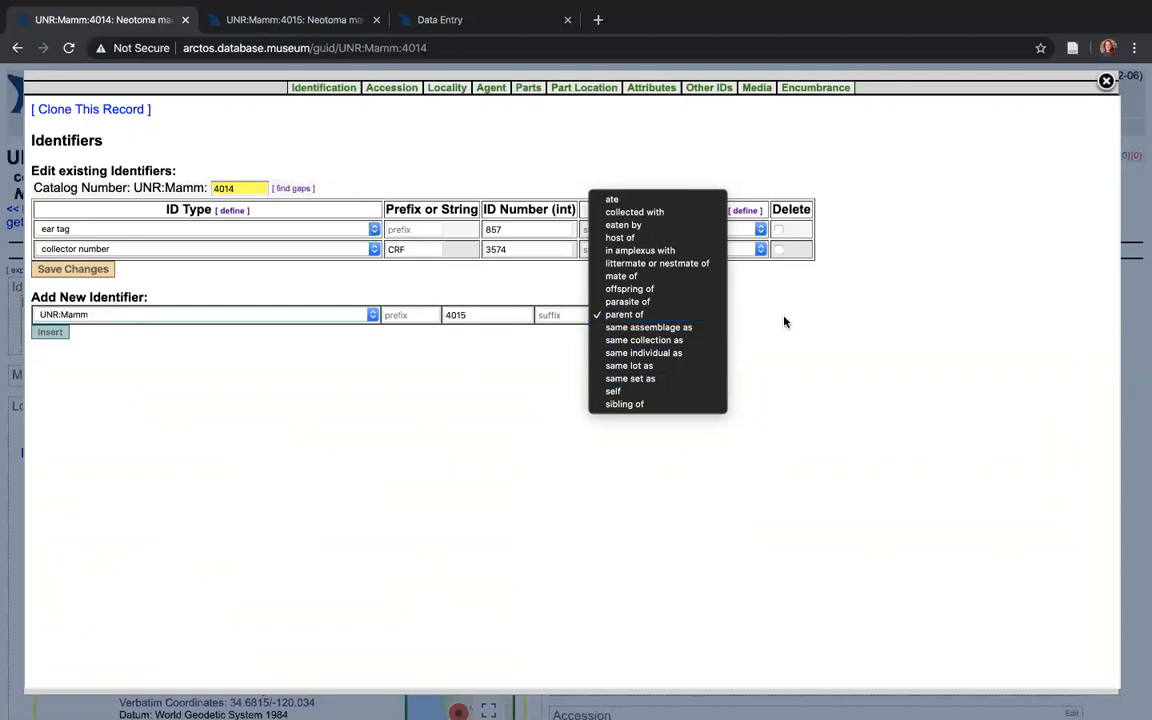
{"action": "left_click", "coordinate": [624, 314]}
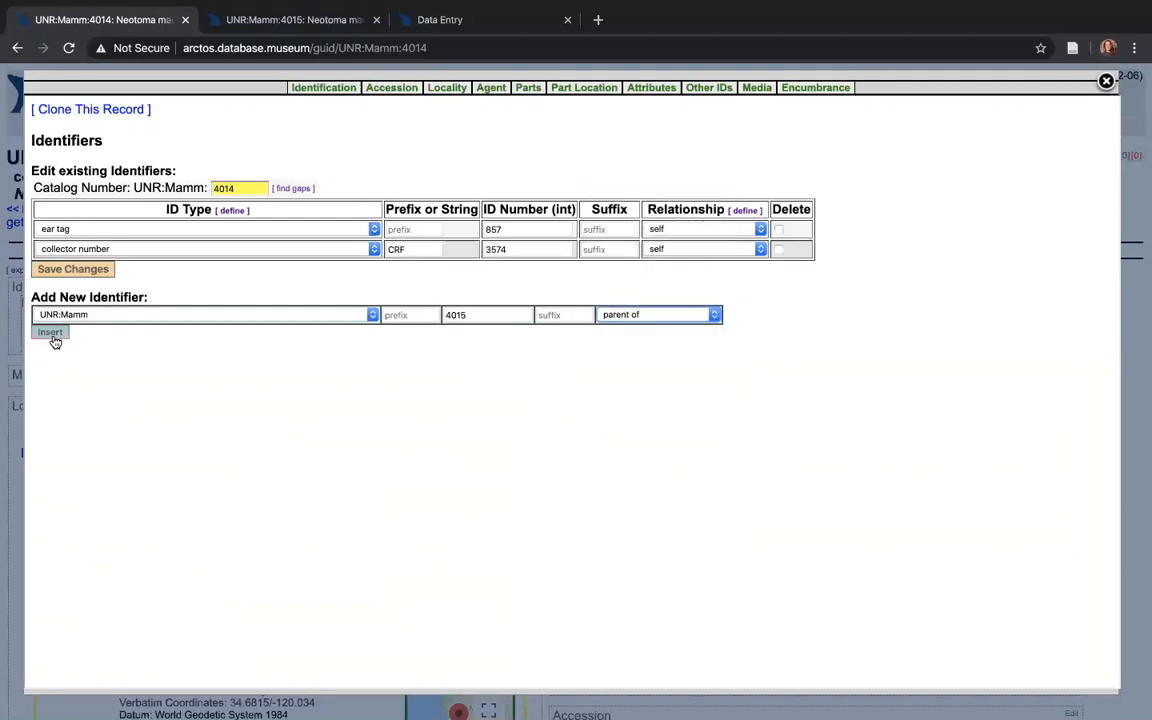
{"action": "left_click", "coordinate": [49, 332]}
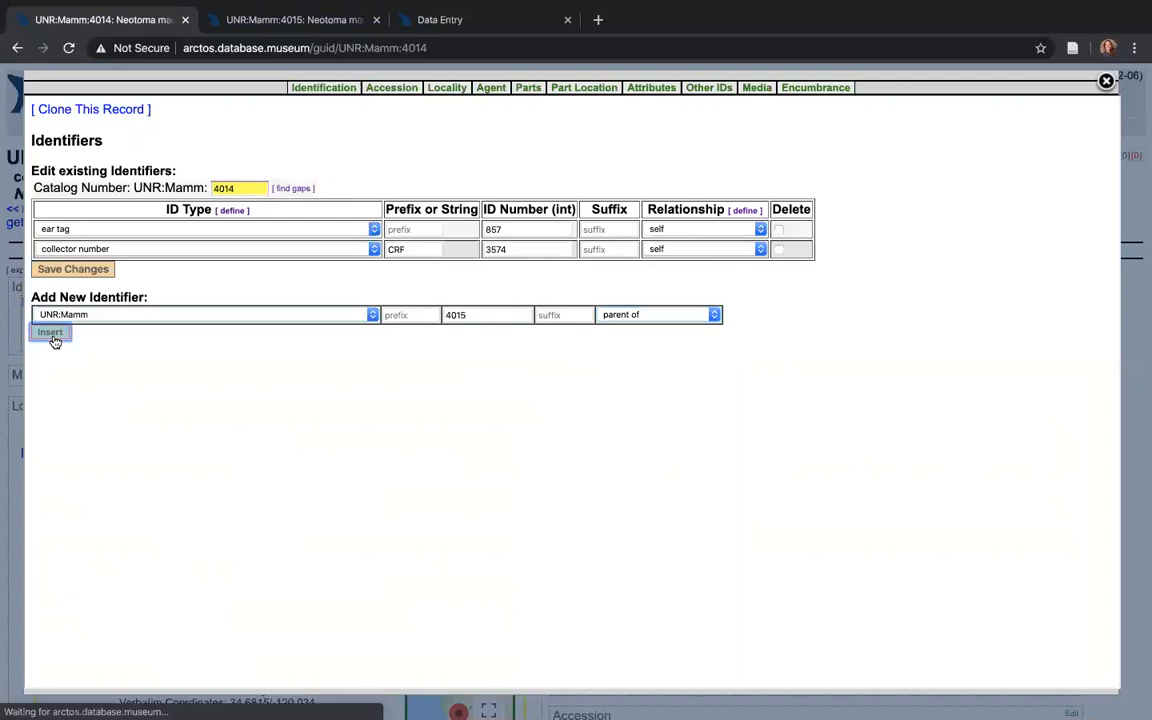
{"action": "mouse_move", "coordinate": [348, 431]}
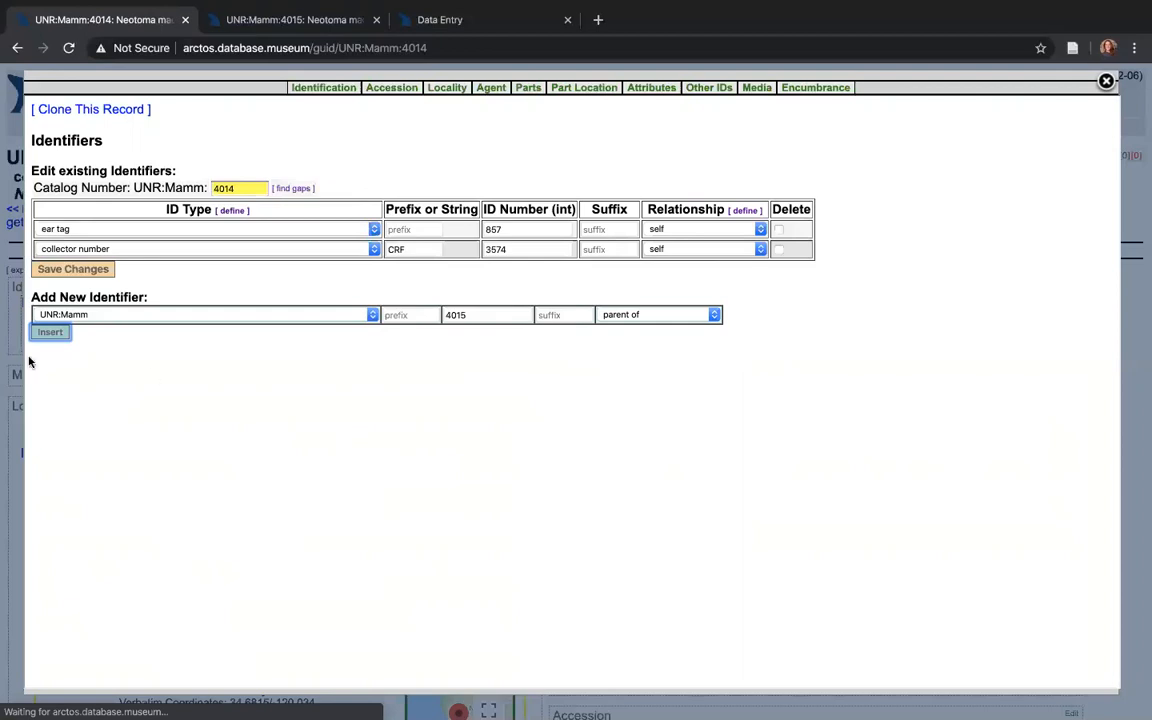
Close the identifier editor and reload UNR:Mamm:4014 to show 'parent of UNR:Mamm:4015'.
{"action": "left_click", "coordinate": [50, 331]}
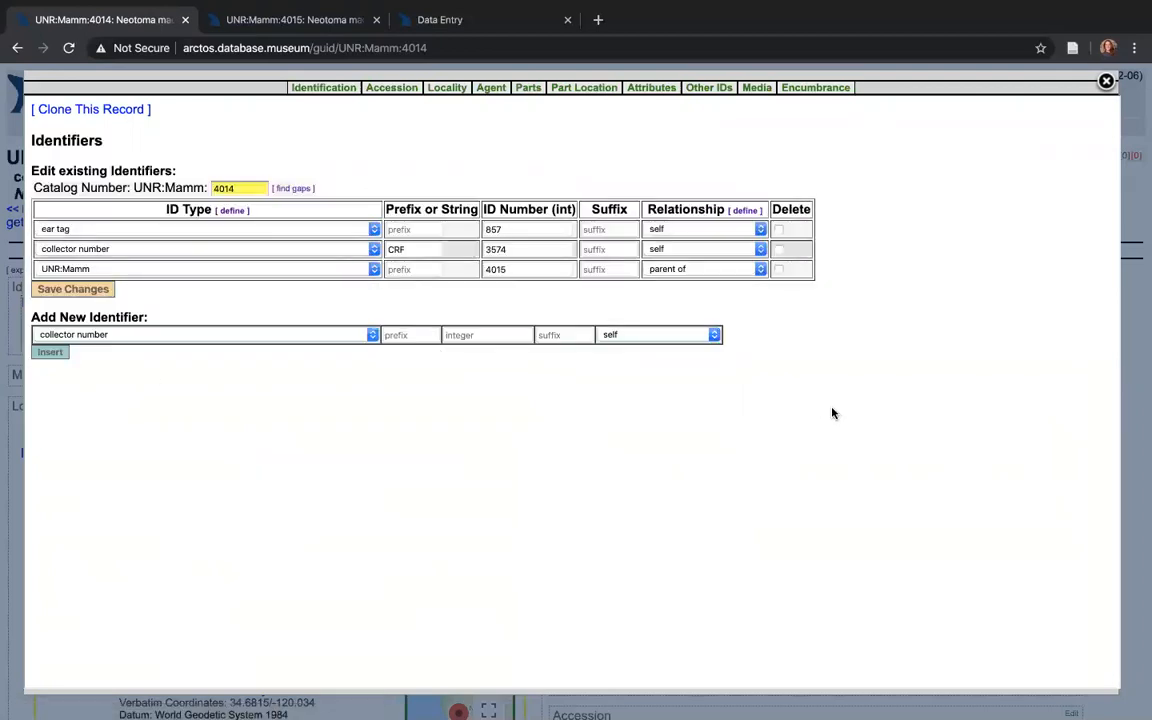
{"action": "left_click", "coordinate": [69, 48]}
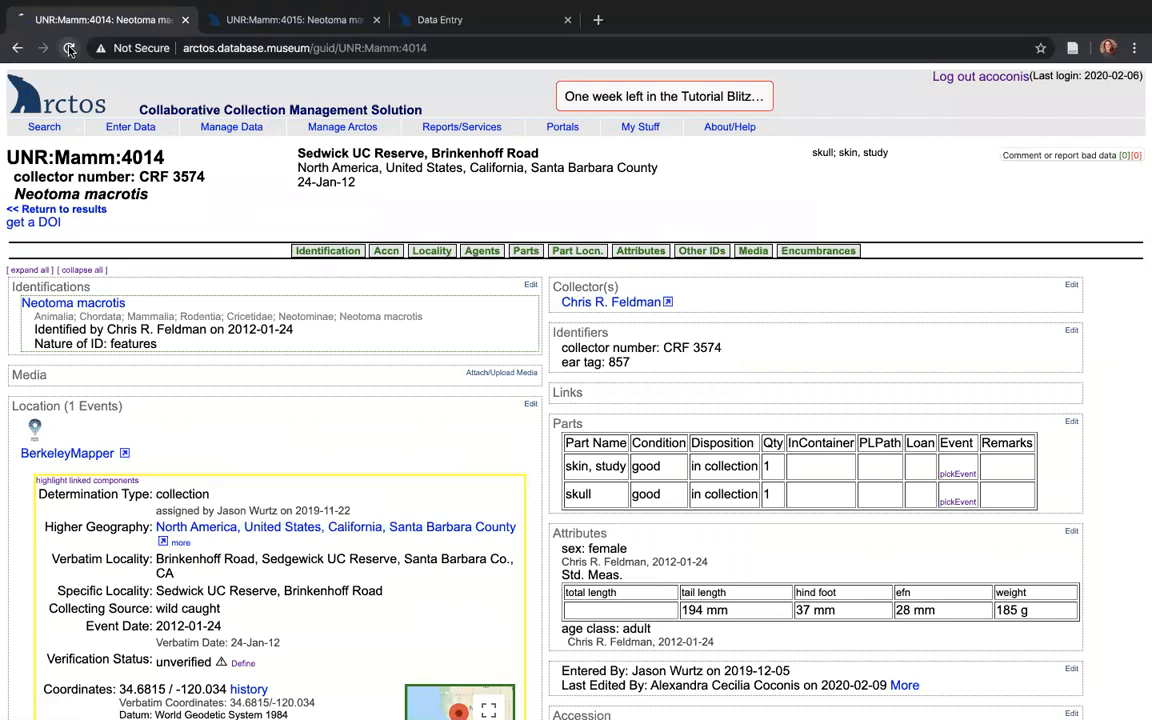
{"action": "left_click", "coordinate": [69, 48]}
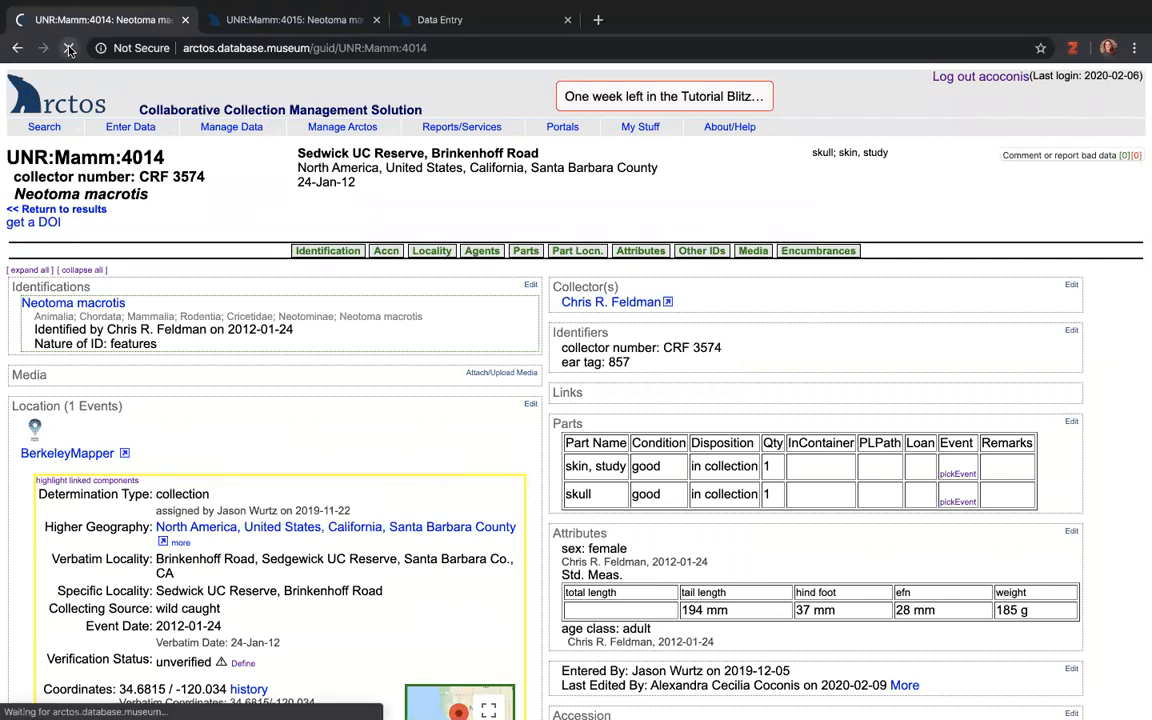
{"action": "left_click", "coordinate": [69, 48]}
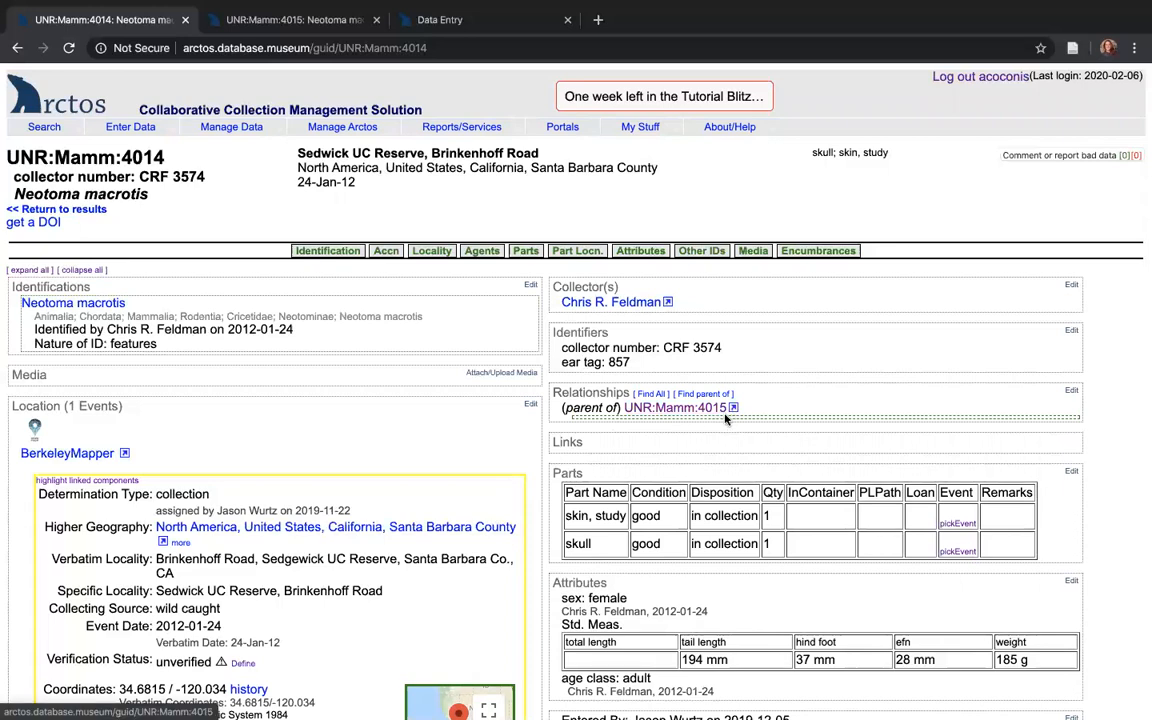
{"action": "mouse_move", "coordinate": [725, 420]}
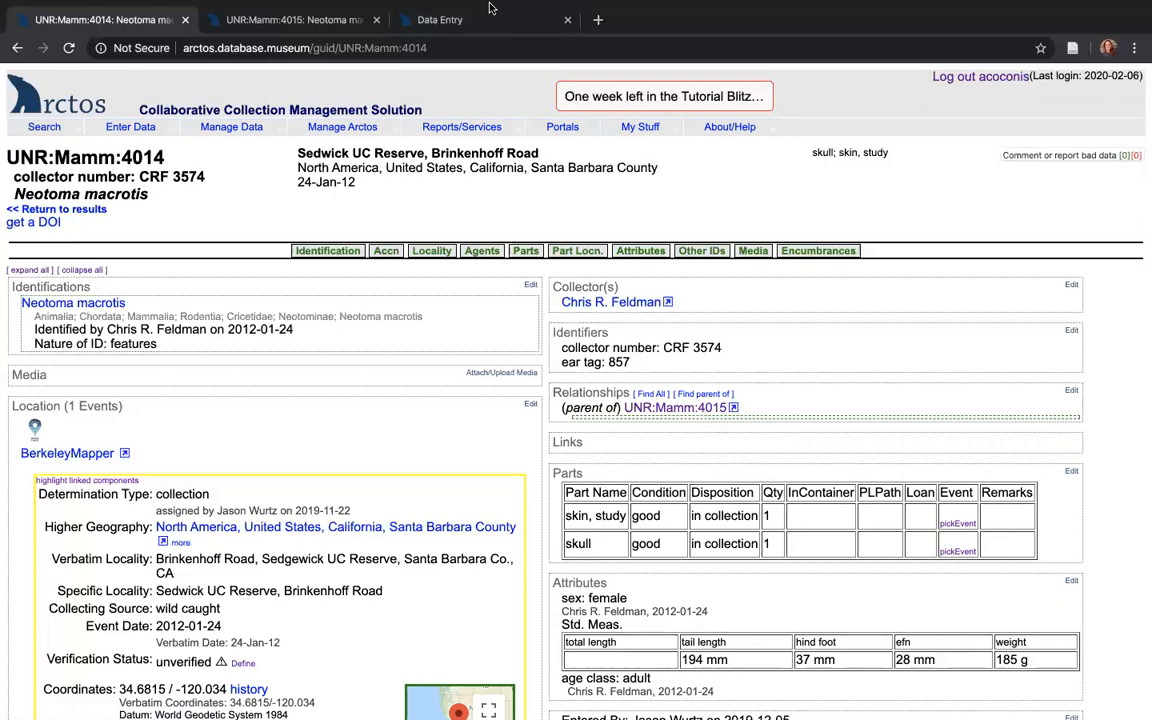
On the Data Entry form, review Other ID types and relationships, keeping collector number and self.
{"action": "left_click", "coordinate": [439, 19]}
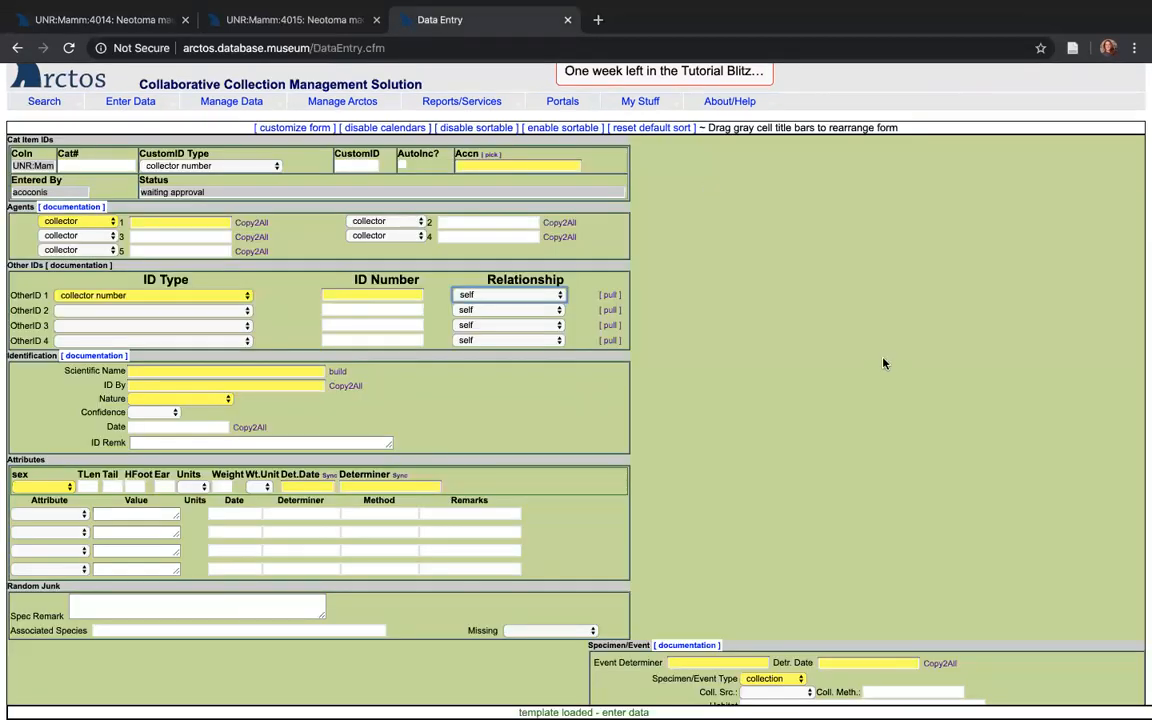
{"action": "mouse_move", "coordinate": [224, 234]}
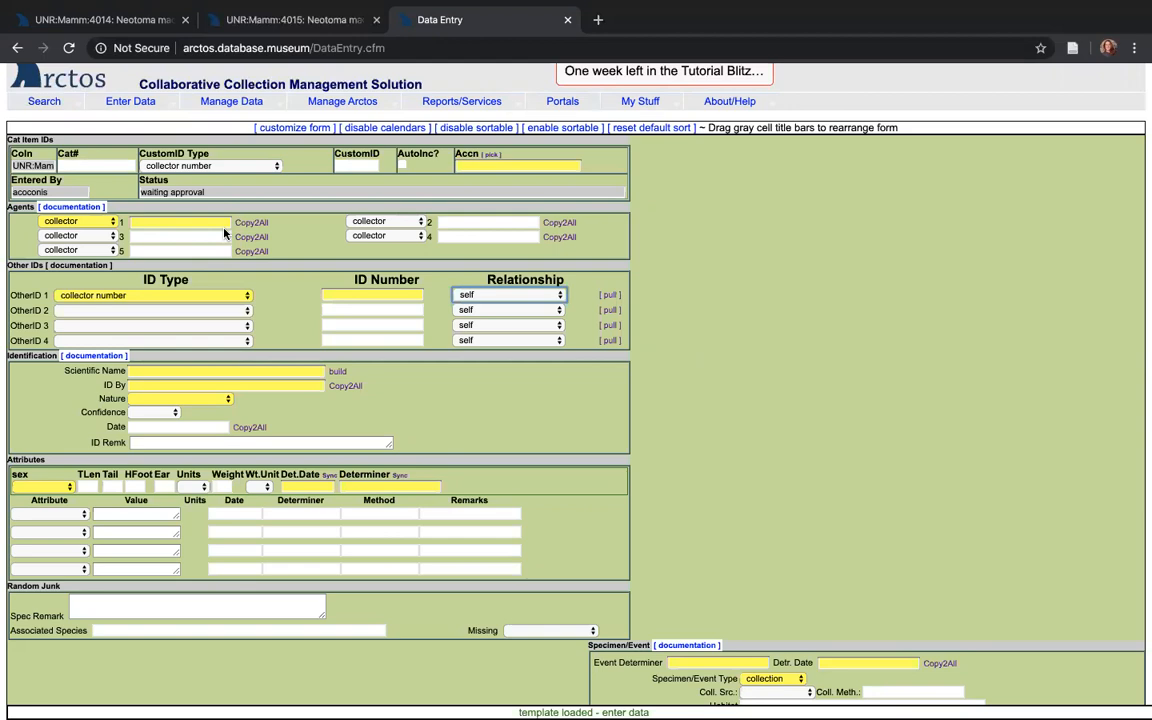
{"action": "mouse_move", "coordinate": [180, 275]}
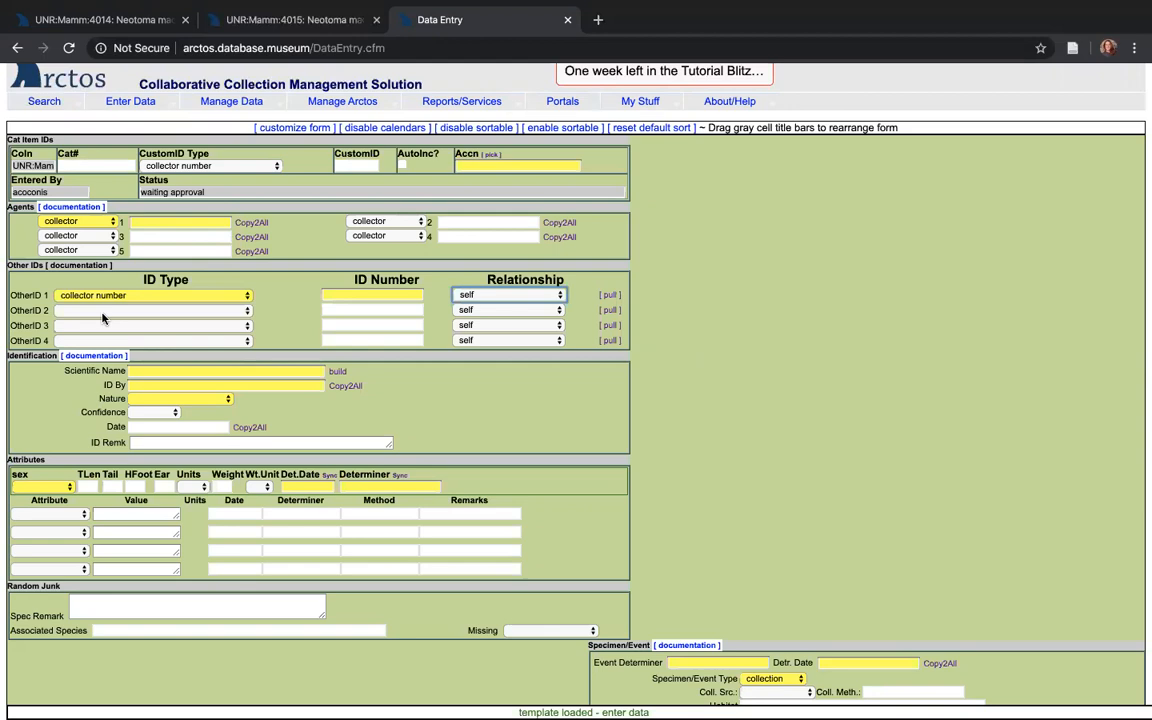
{"action": "mouse_move", "coordinate": [644, 346]}
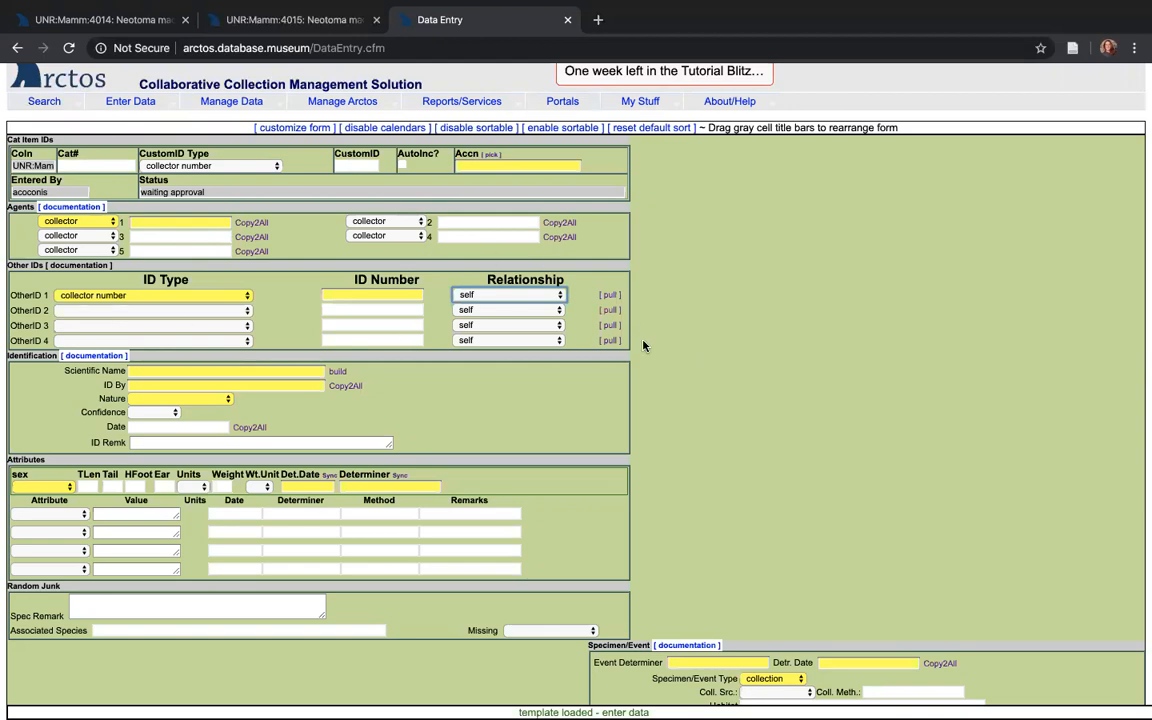
{"action": "mouse_move", "coordinate": [543, 299]}
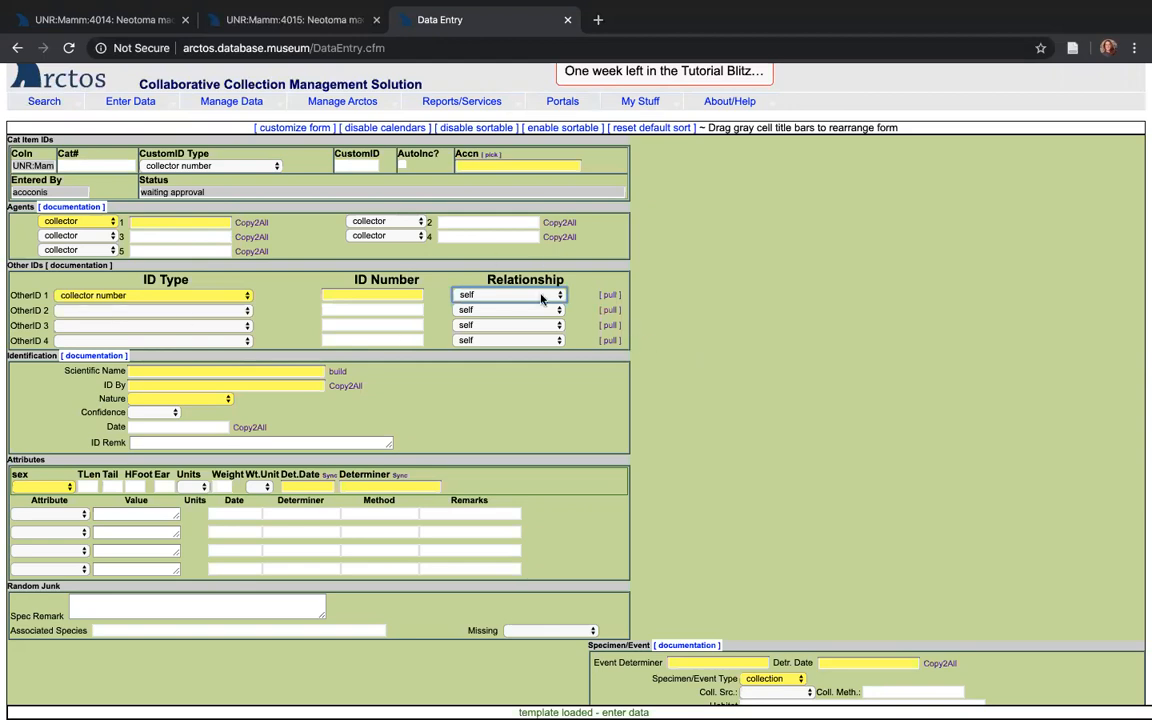
{"action": "mouse_move", "coordinate": [25, 307]}
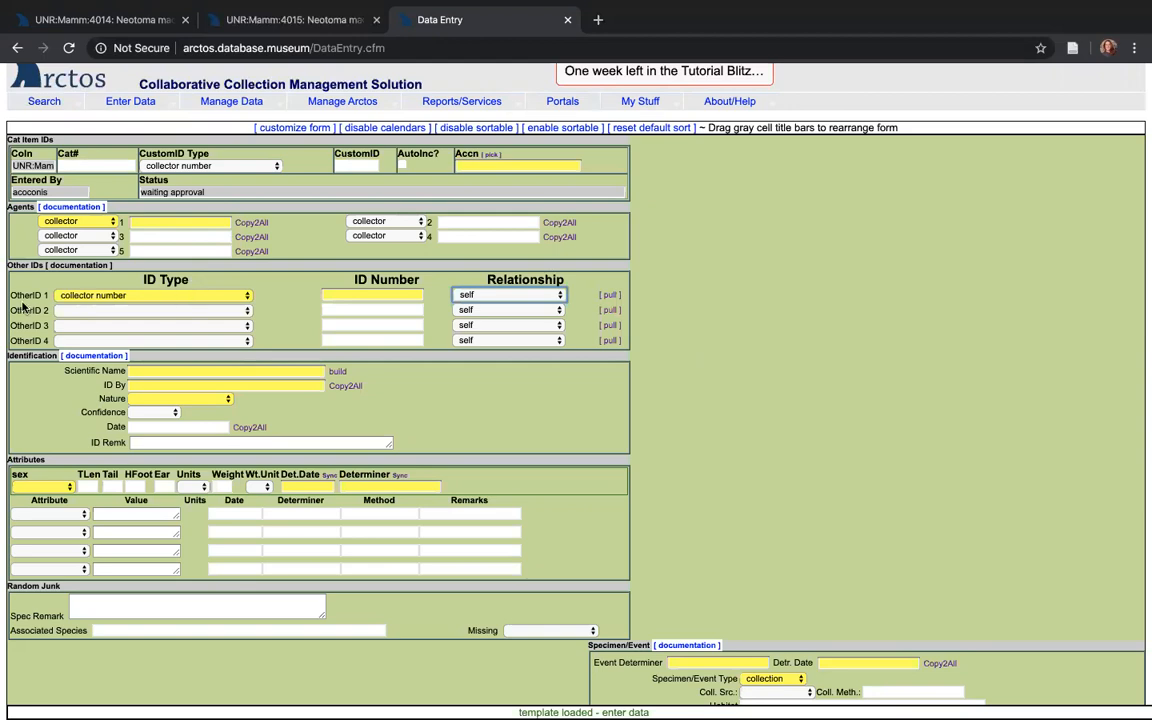
{"action": "mouse_move", "coordinate": [107, 299]}
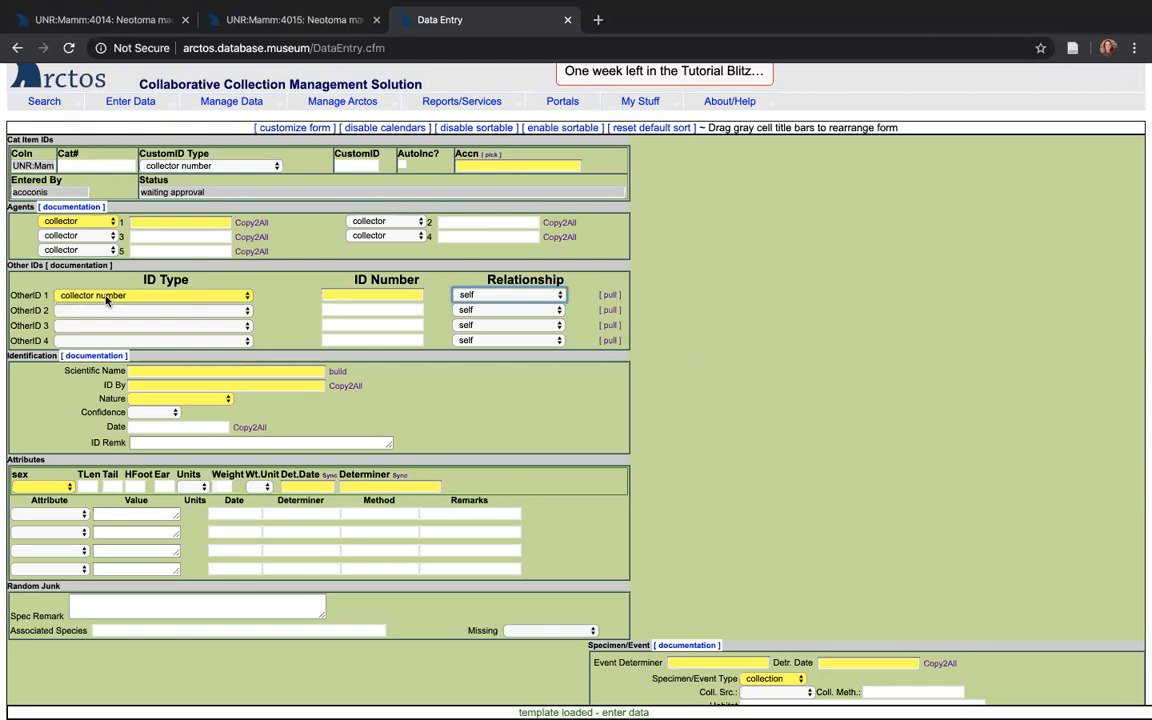
{"action": "left_click", "coordinate": [150, 294]}
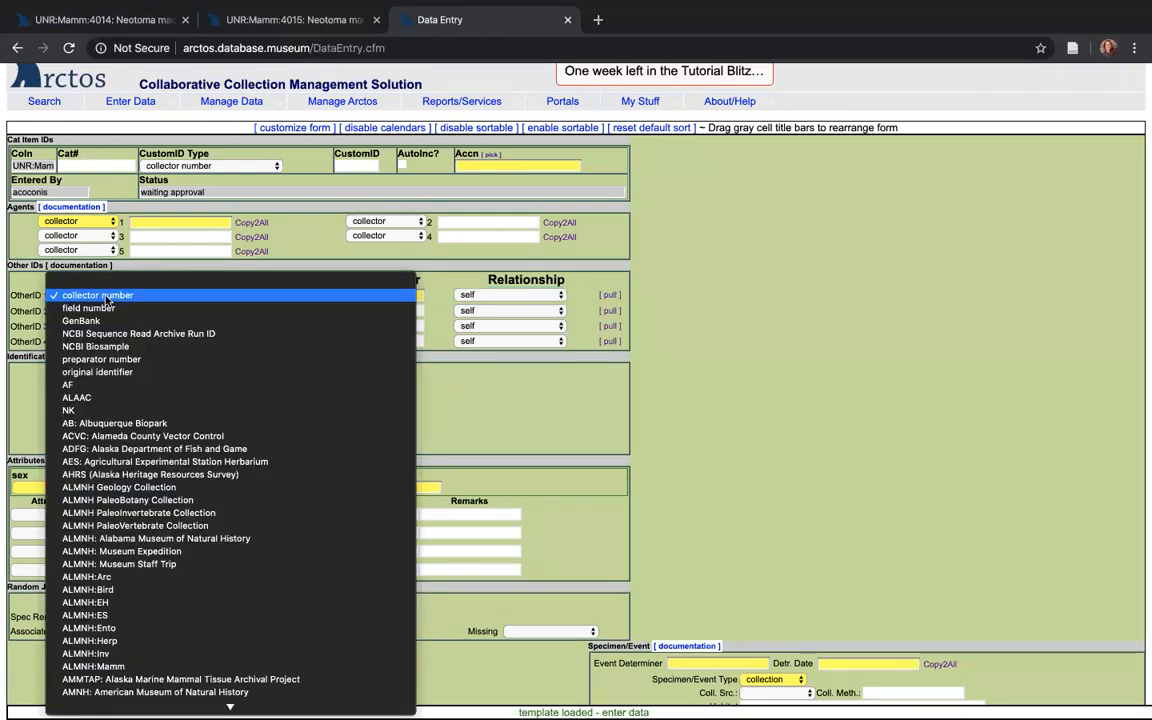
{"action": "left_click", "coordinate": [94, 295]}
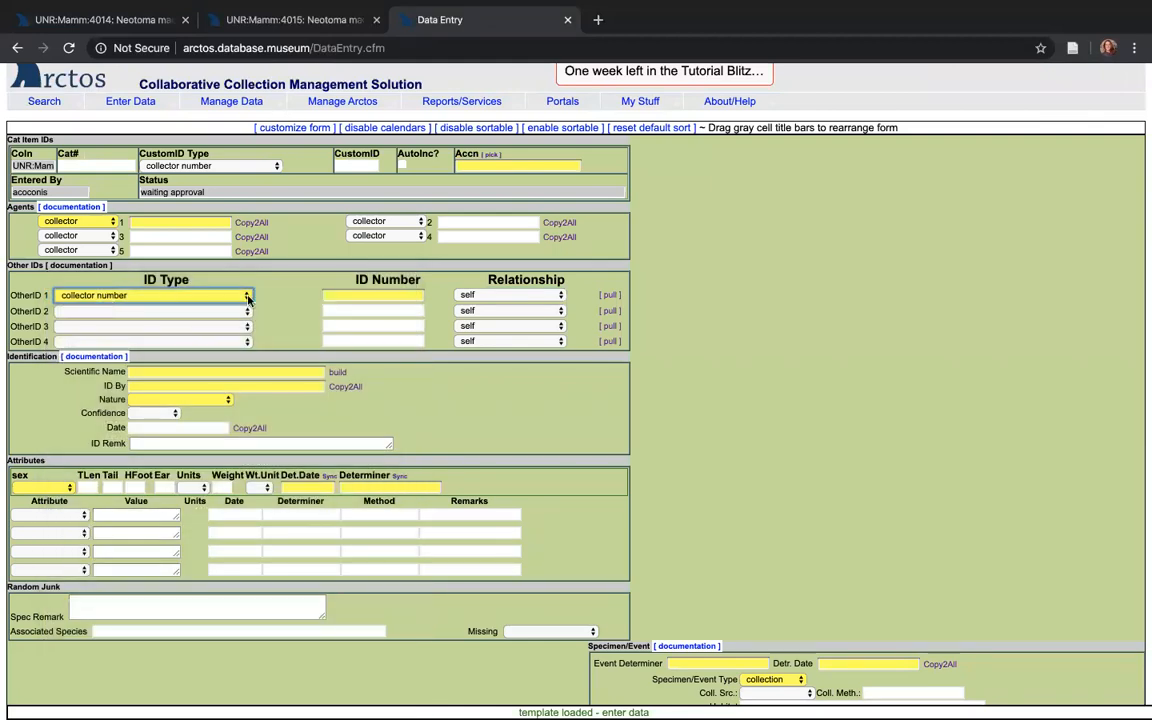
{"action": "mouse_move", "coordinate": [490, 297]}
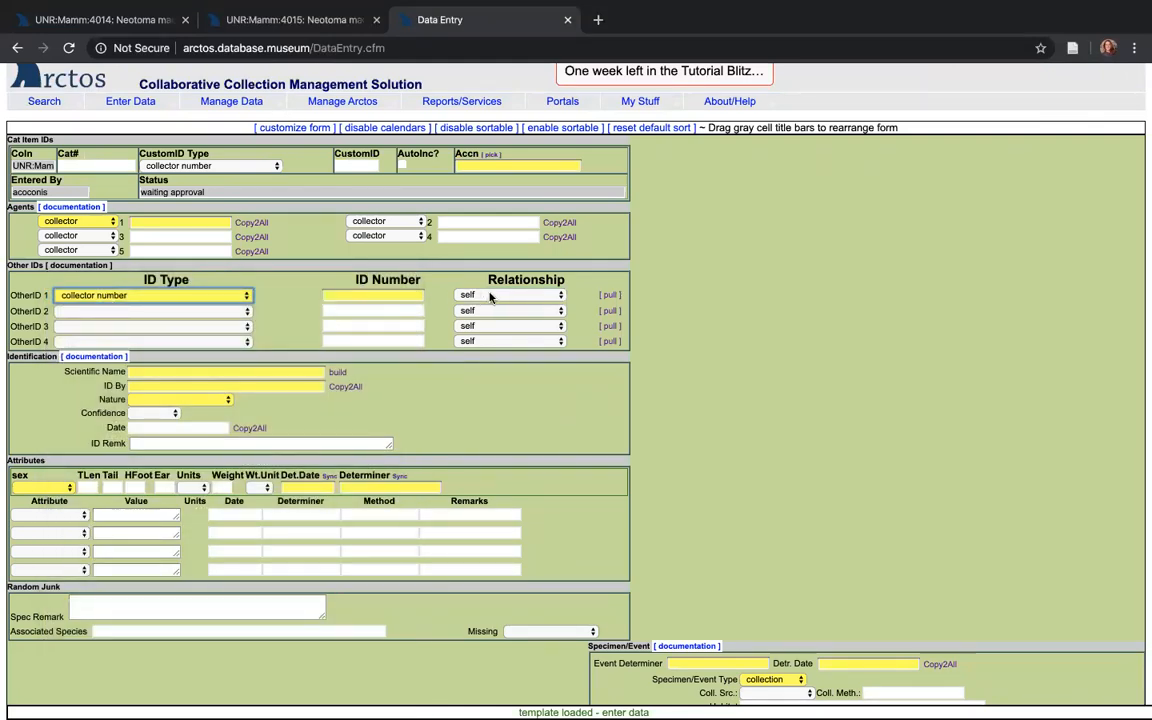
{"action": "left_click", "coordinate": [510, 294]}
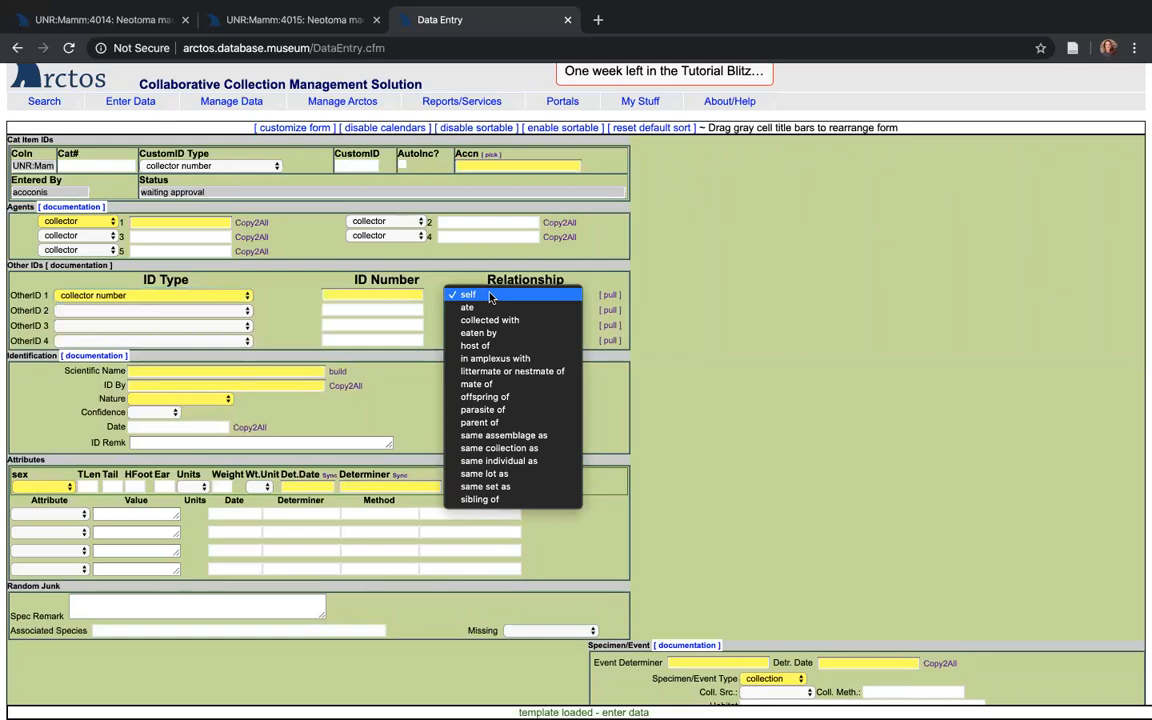
{"action": "left_click", "coordinate": [466, 294]}
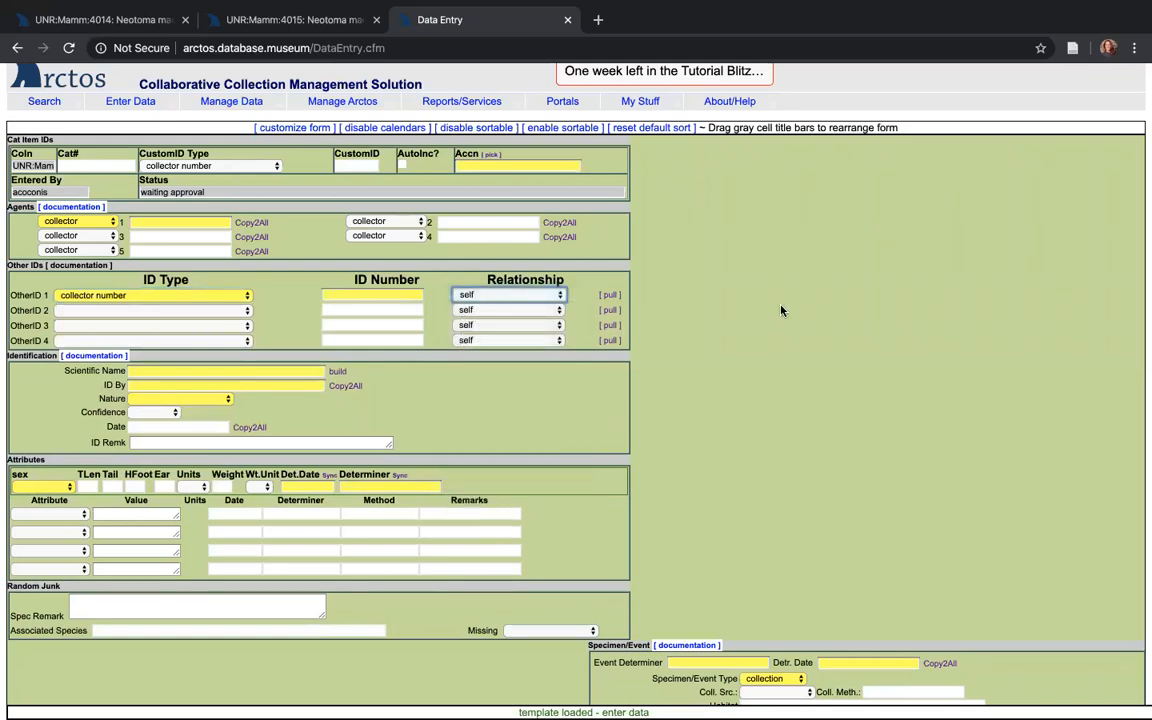